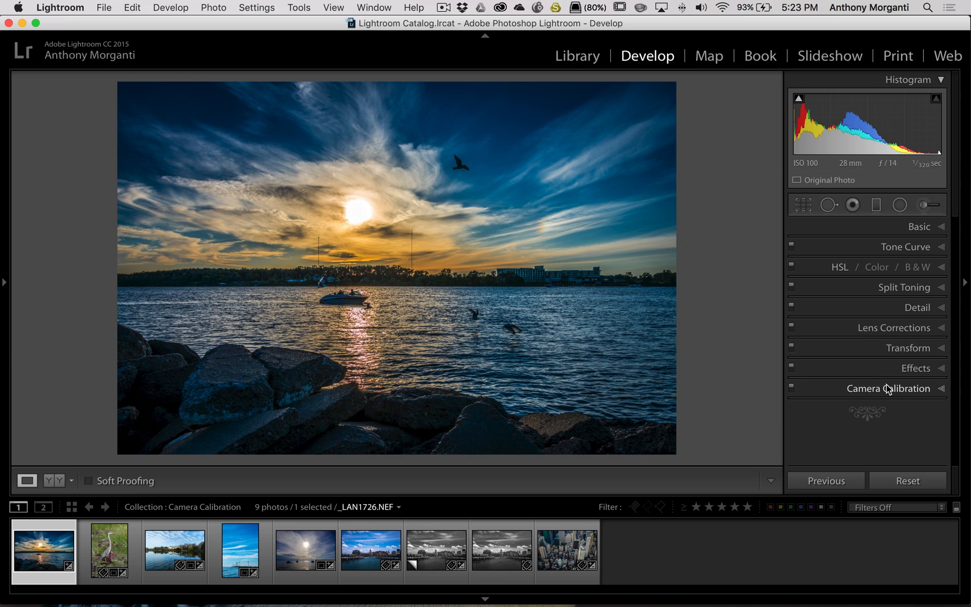
Expand Camera Calibration for the sunset NEF and list its six profiles, Adobe Standard to Camera Vivid.
{"action": "left_click", "coordinate": [886, 388]}
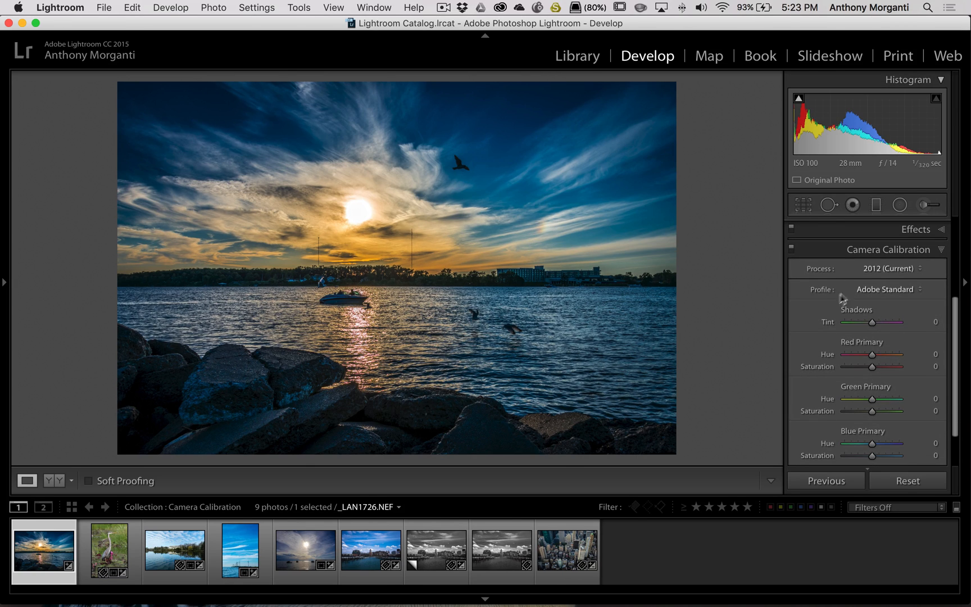
{"action": "mouse_move", "coordinate": [927, 294]}
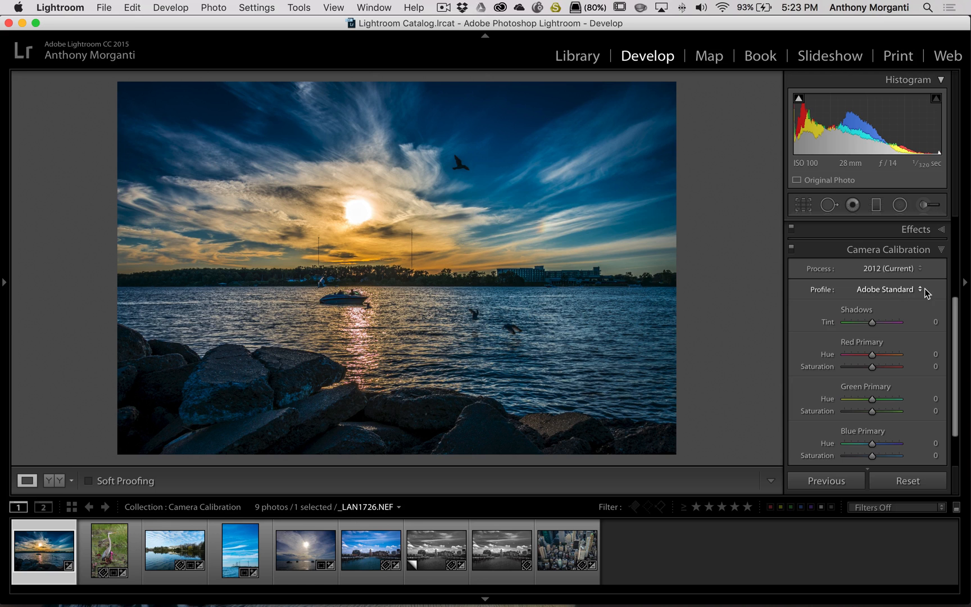
{"action": "left_click", "coordinate": [886, 289]}
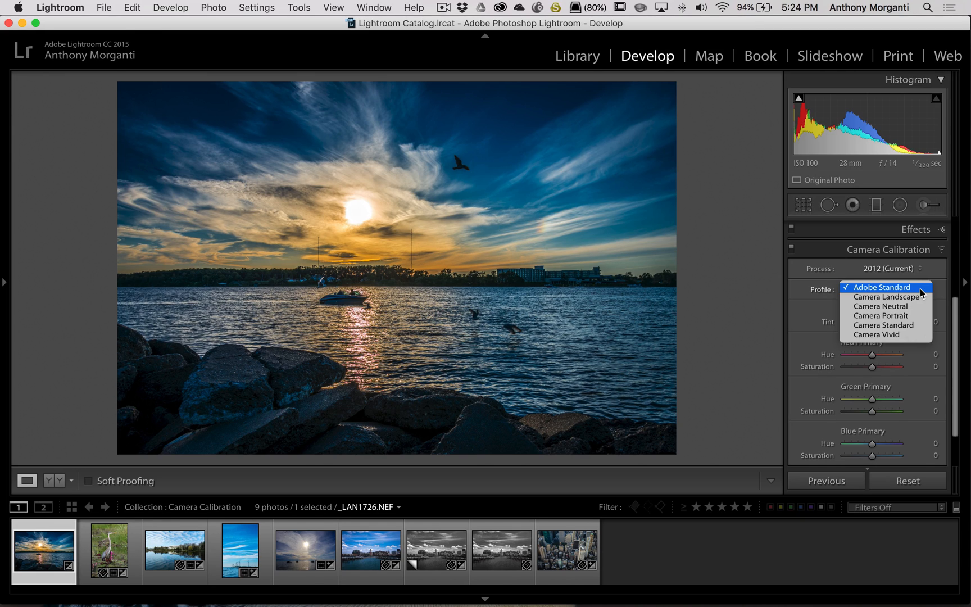
{"action": "mouse_move", "coordinate": [883, 324]}
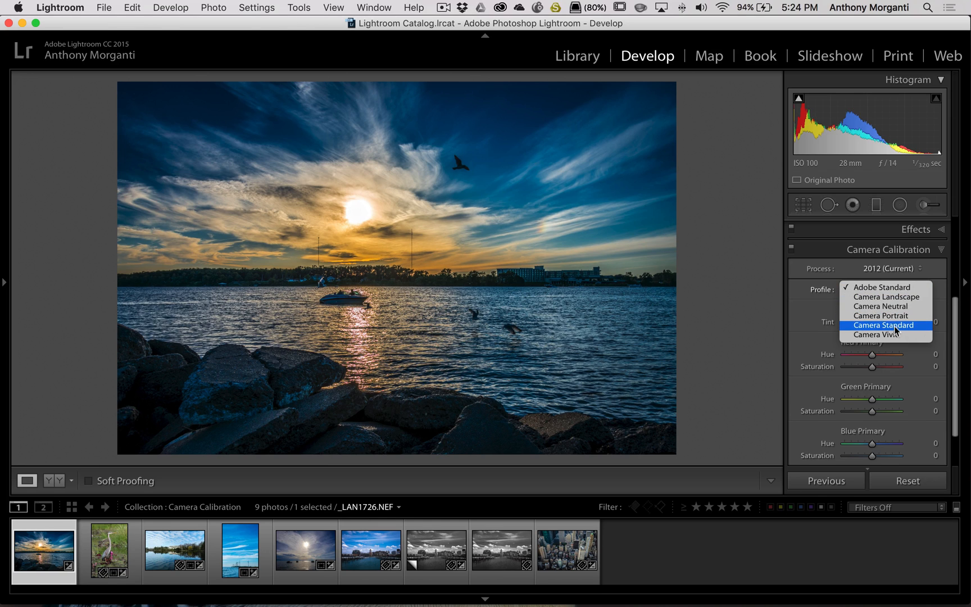
{"action": "mouse_move", "coordinate": [886, 314]}
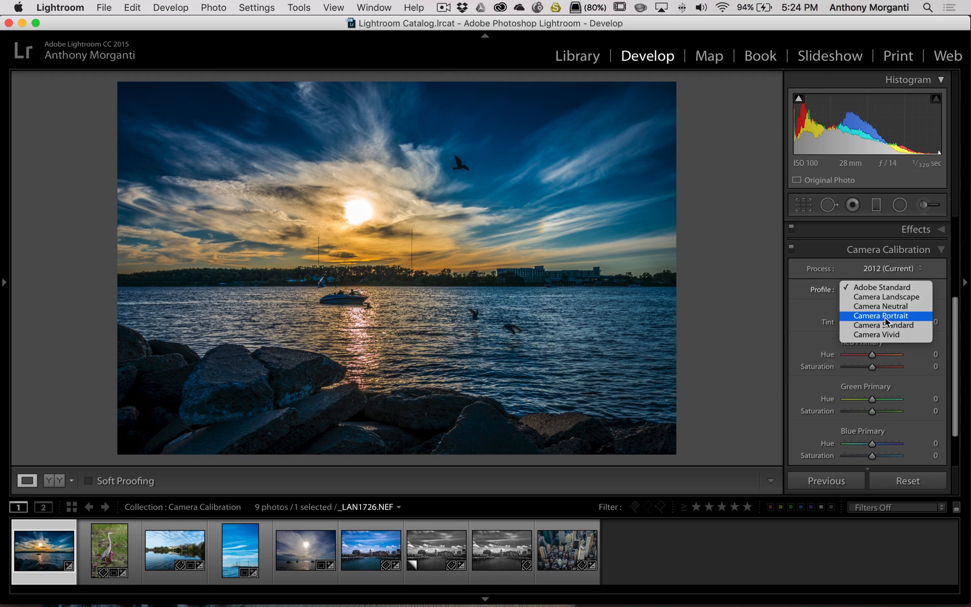
{"action": "mouse_move", "coordinate": [884, 335]}
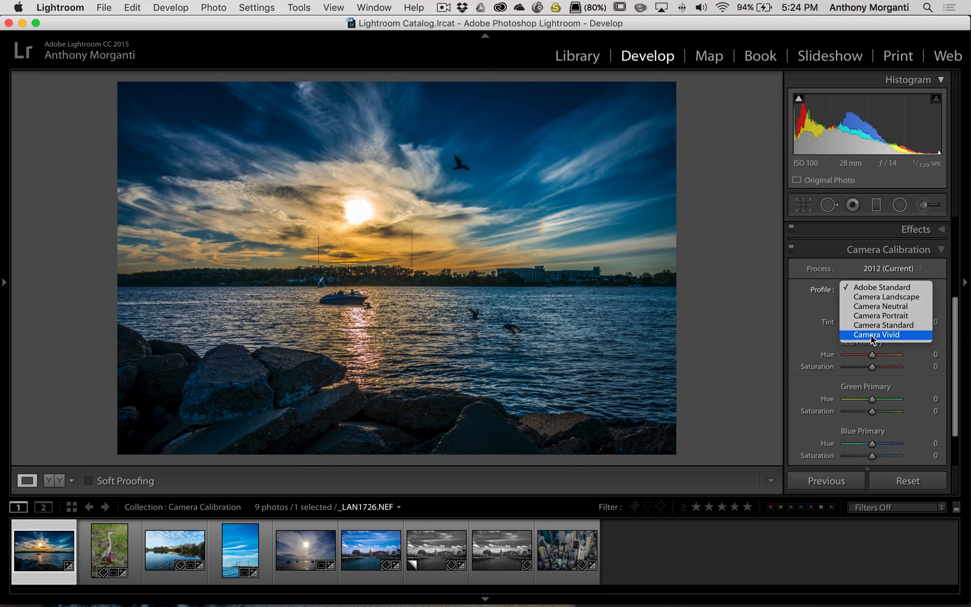
{"action": "mouse_move", "coordinate": [896, 340]}
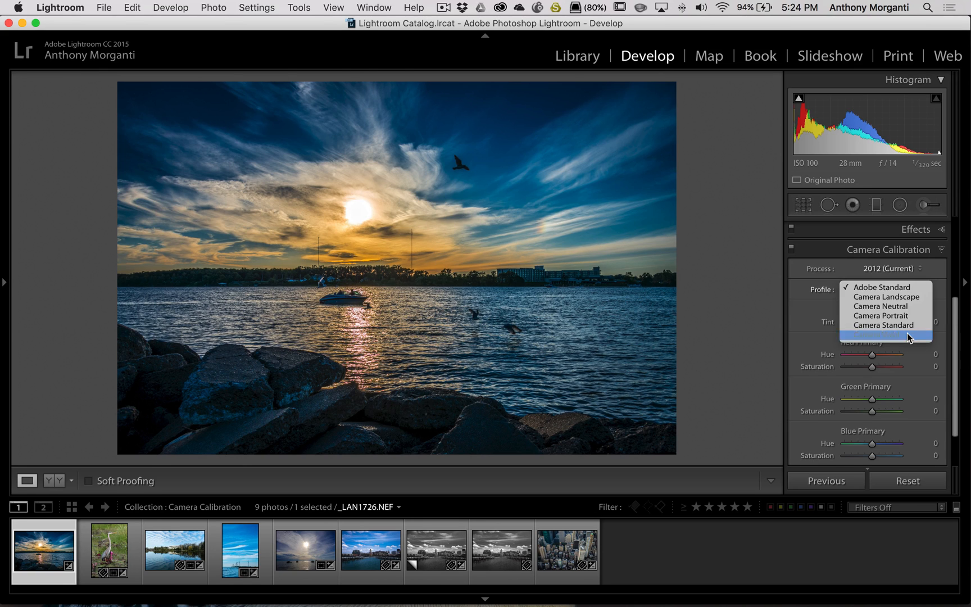
Try the Camera Vivid profile on the sunset photo, then return it to Adobe Standard.
{"action": "left_click", "coordinate": [887, 335]}
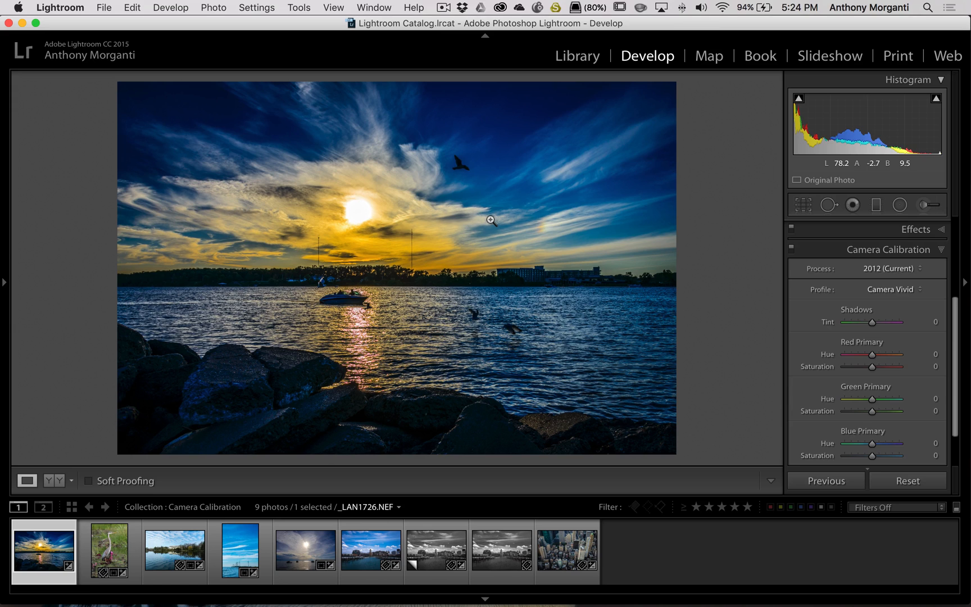
{"action": "left_click", "coordinate": [898, 288]}
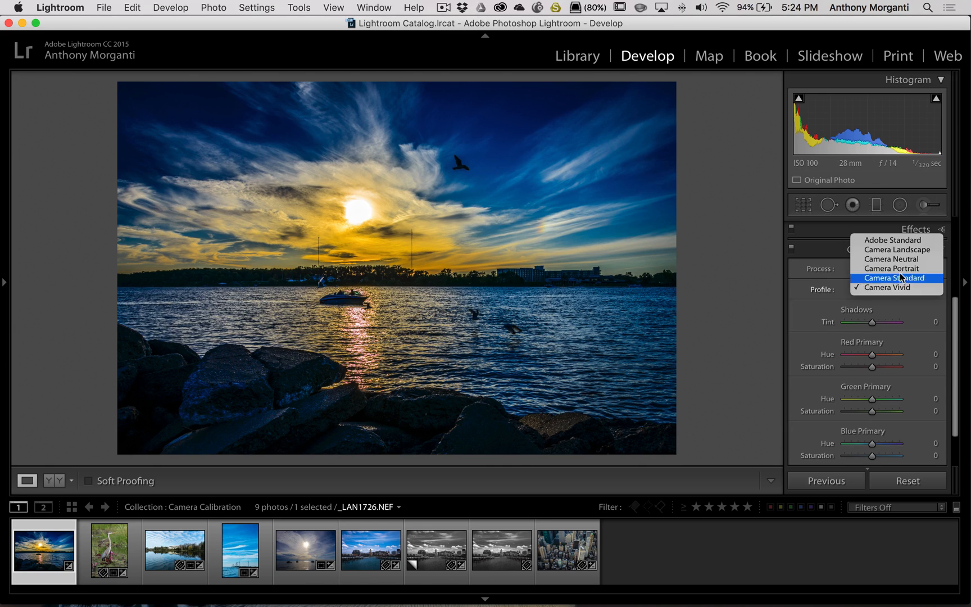
{"action": "mouse_move", "coordinate": [891, 239]}
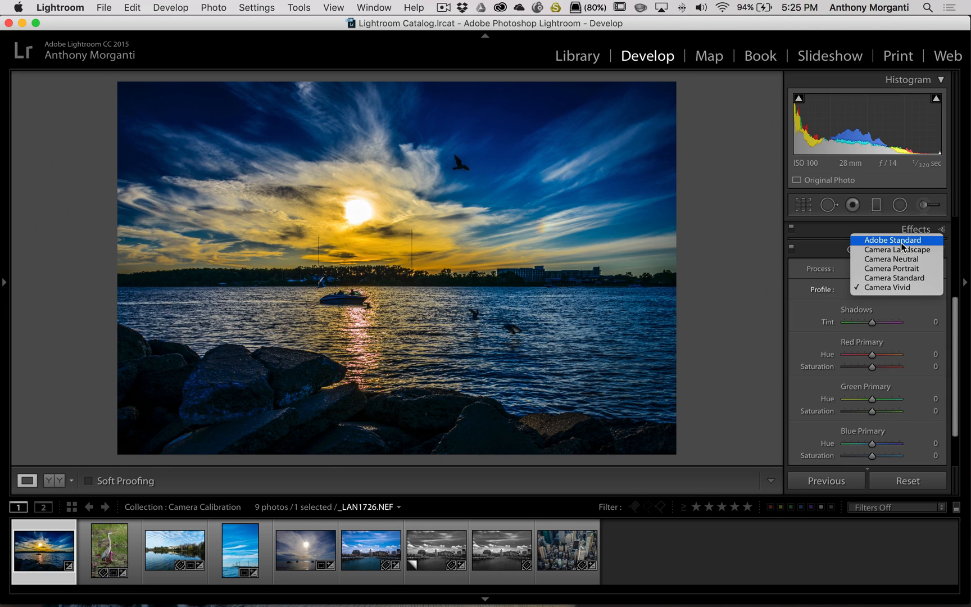
{"action": "left_click", "coordinate": [894, 241]}
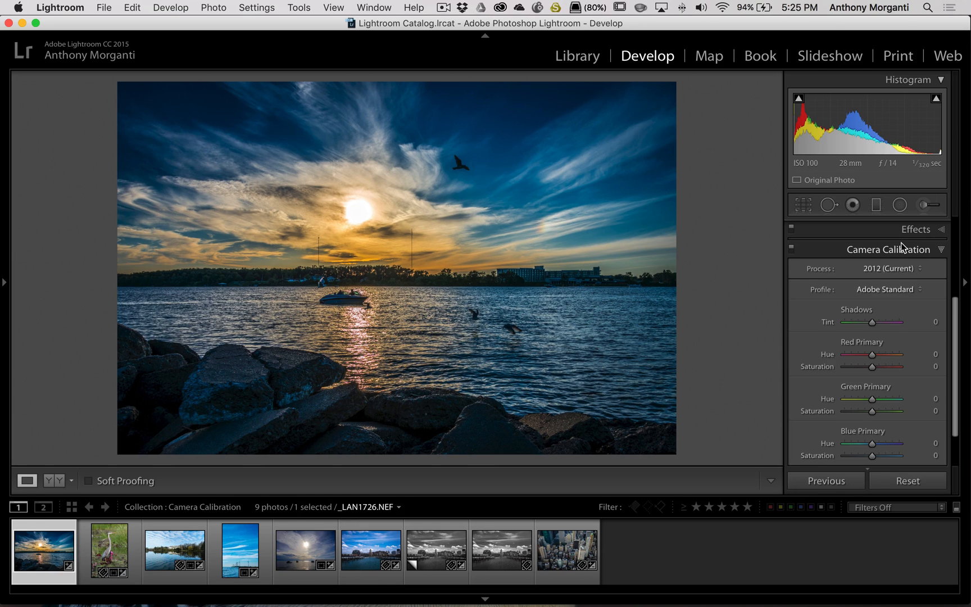
{"action": "mouse_move", "coordinate": [811, 294]}
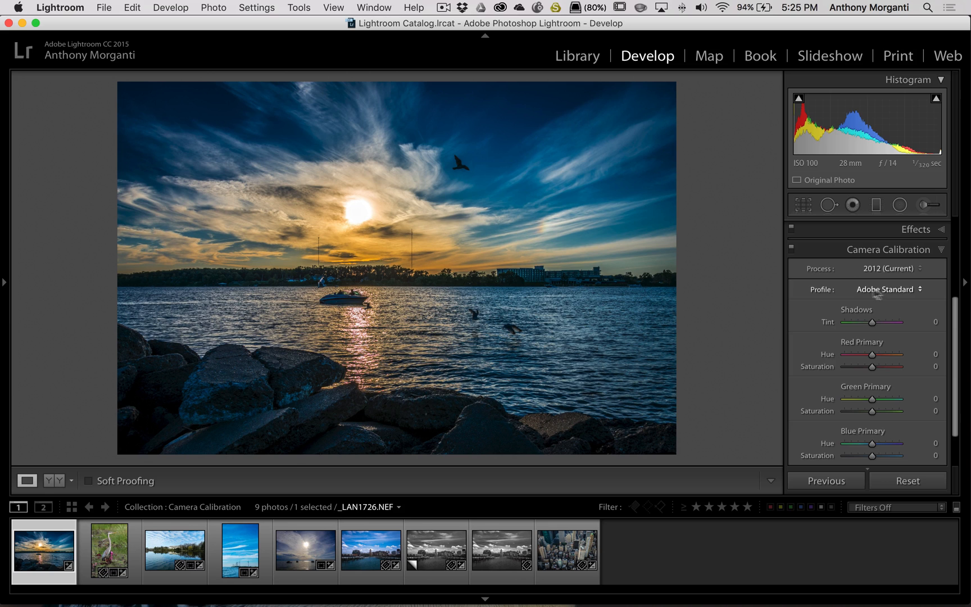
Switch to the aerial city DSCF5081.JPG and check that its profile offers only Embedded.
{"action": "left_click", "coordinate": [567, 551]}
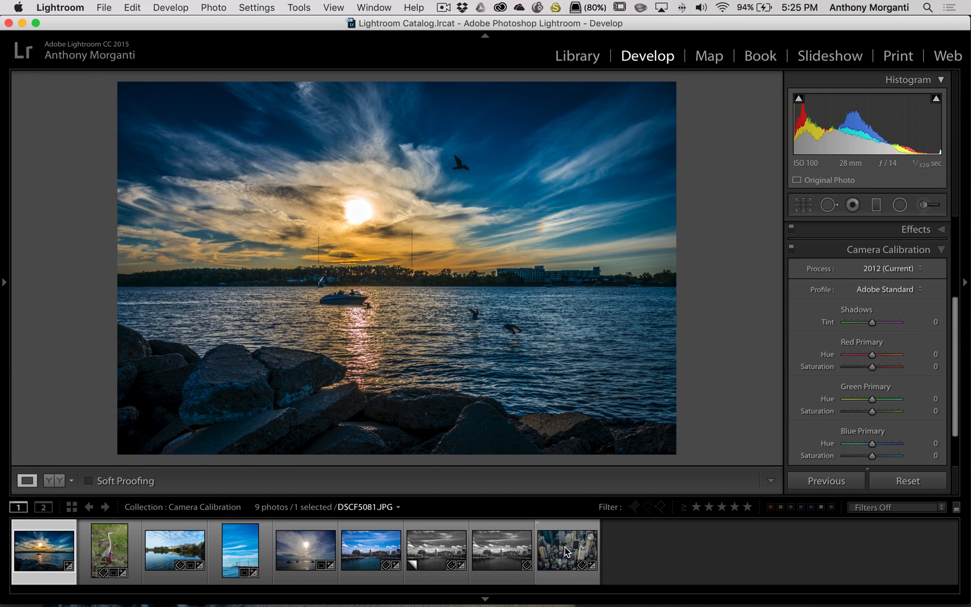
{"action": "left_click", "coordinate": [566, 551]}
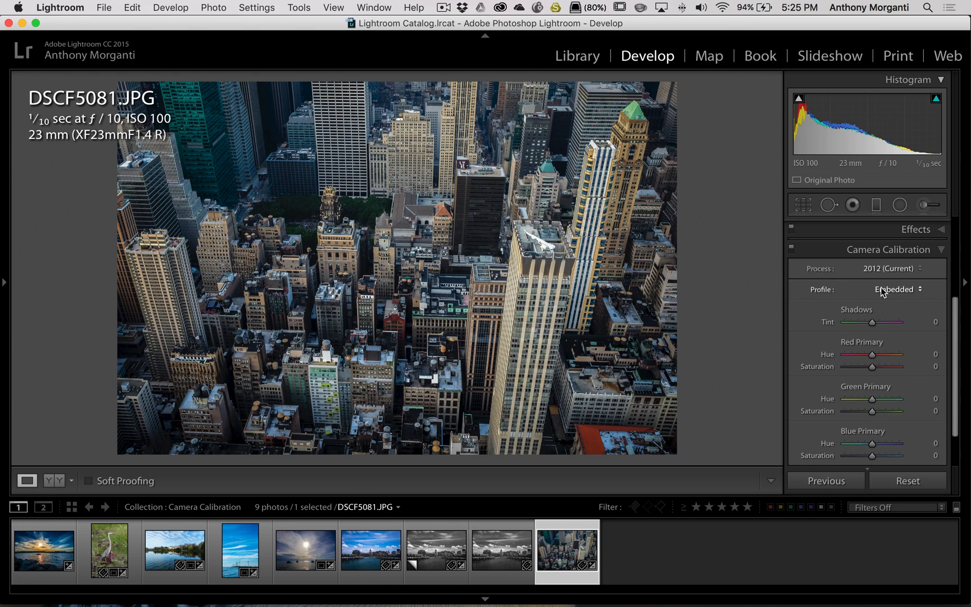
{"action": "mouse_move", "coordinate": [384, 276]}
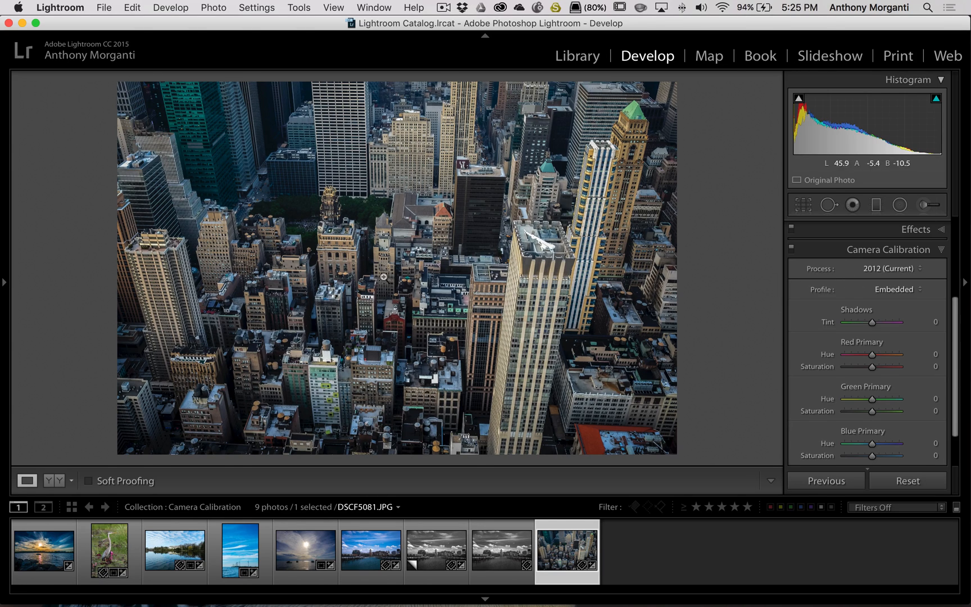
{"action": "mouse_move", "coordinate": [385, 277]}
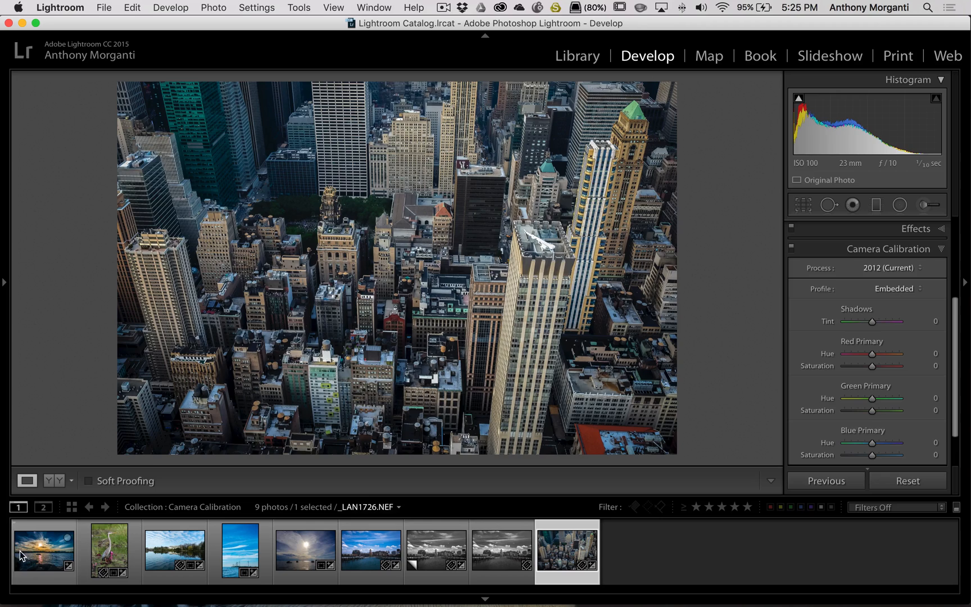
Return to the sunset NEF, review its profile list keeping Adobe Standard, then pick the heron thumbnail.
{"action": "left_click", "coordinate": [44, 551]}
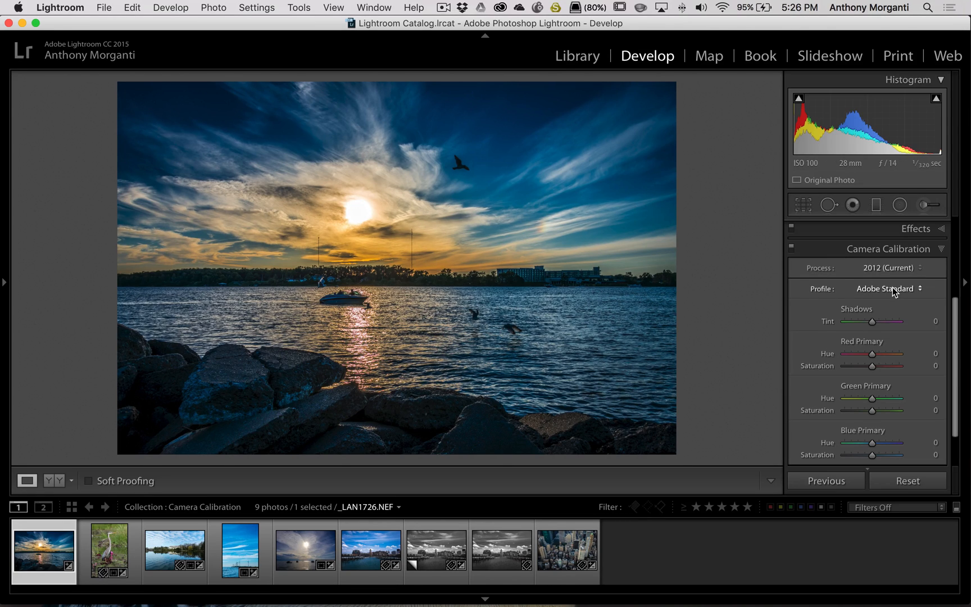
{"action": "left_click", "coordinate": [887, 288]}
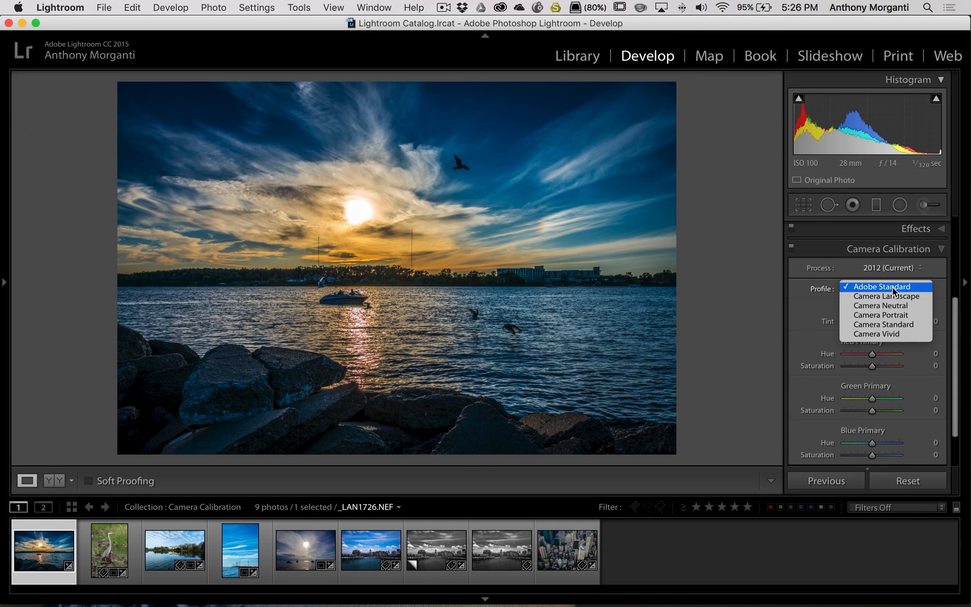
{"action": "mouse_move", "coordinate": [891, 316]}
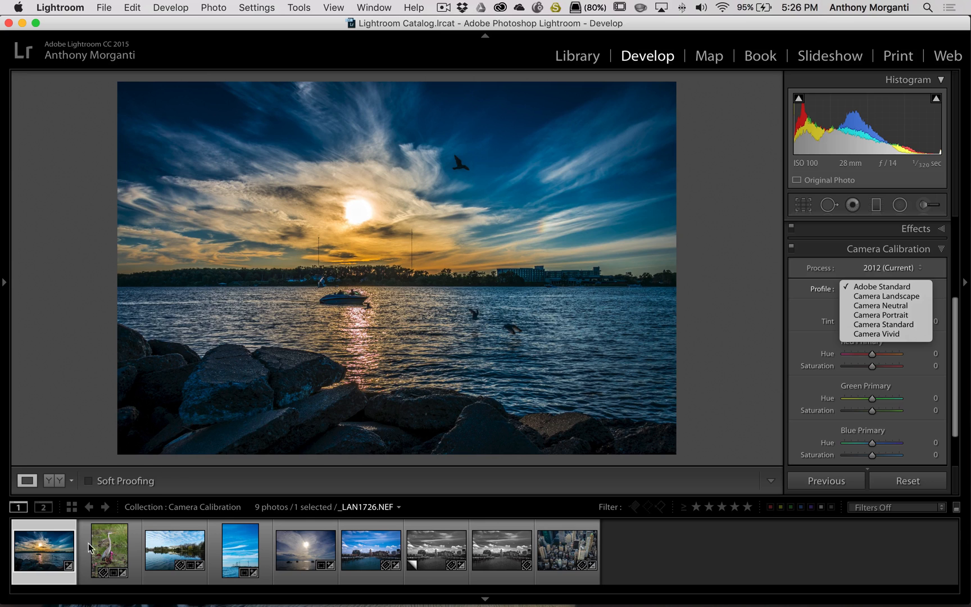
{"action": "left_click", "coordinate": [109, 550]}
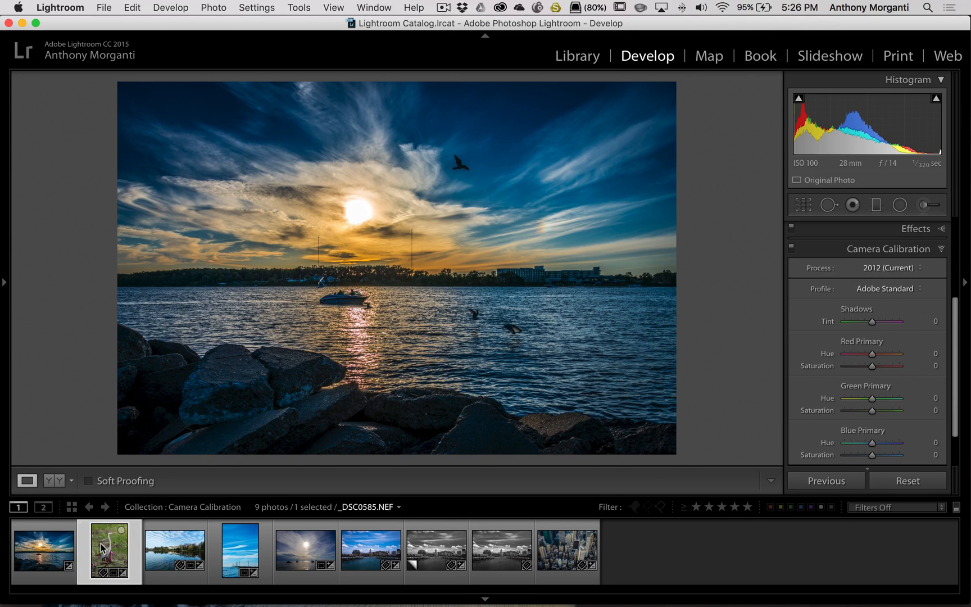
Compare the heron and sunset NEF profile lists, leaving the heron photo on Adobe Standard.
{"action": "left_click", "coordinate": [109, 551]}
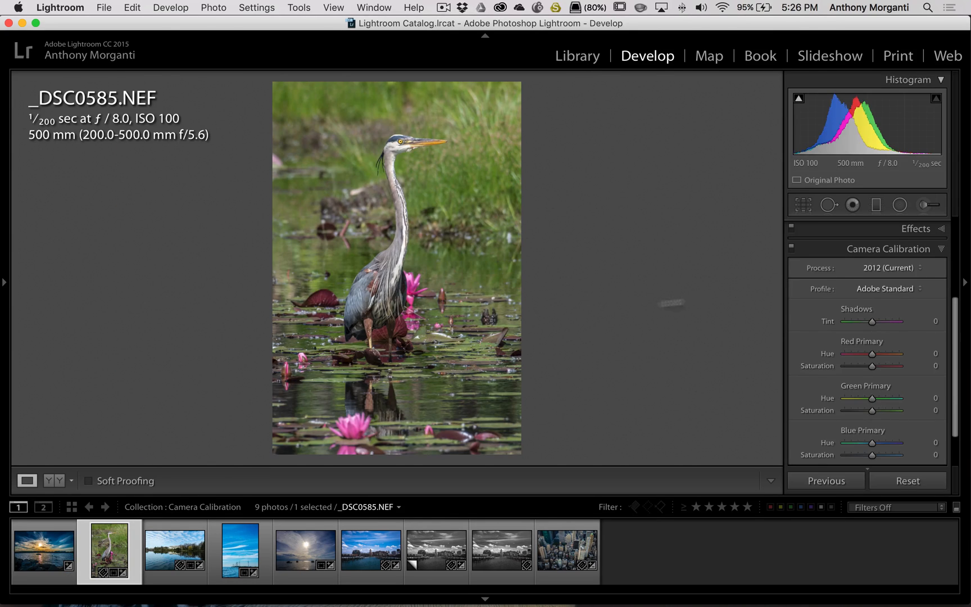
{"action": "left_click", "coordinate": [885, 287]}
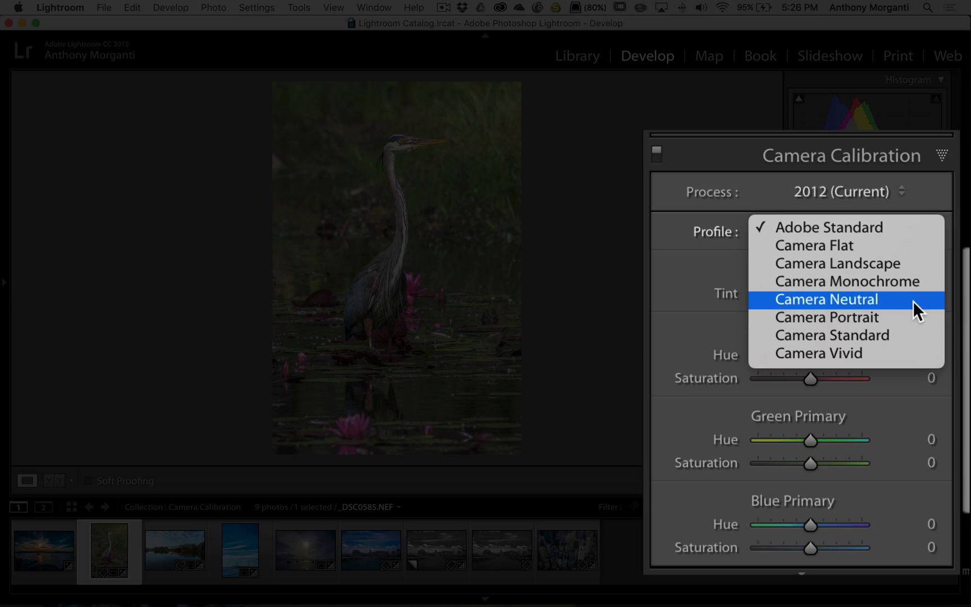
{"action": "mouse_move", "coordinate": [924, 356]}
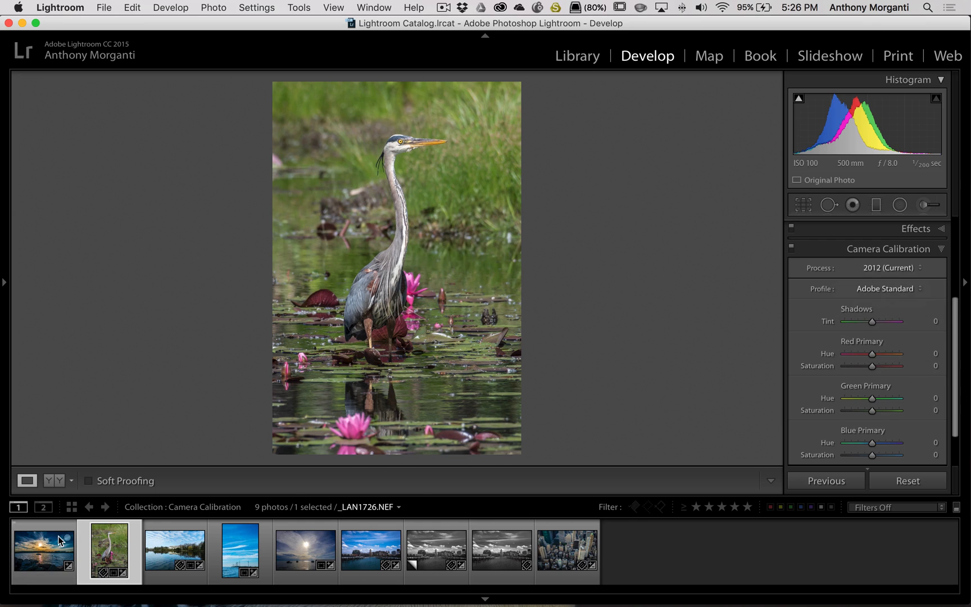
{"action": "left_click", "coordinate": [43, 550]}
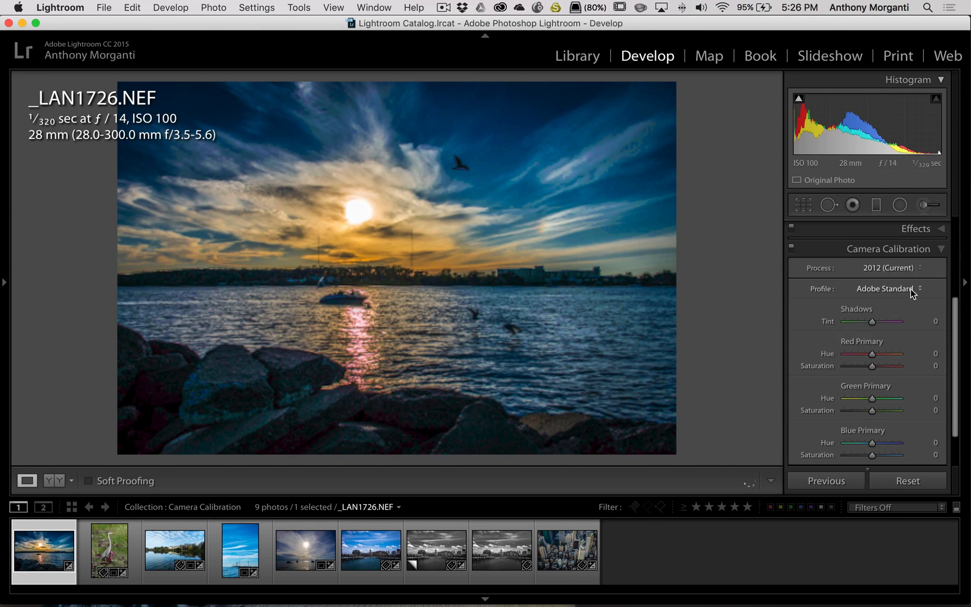
{"action": "left_click", "coordinate": [888, 287]}
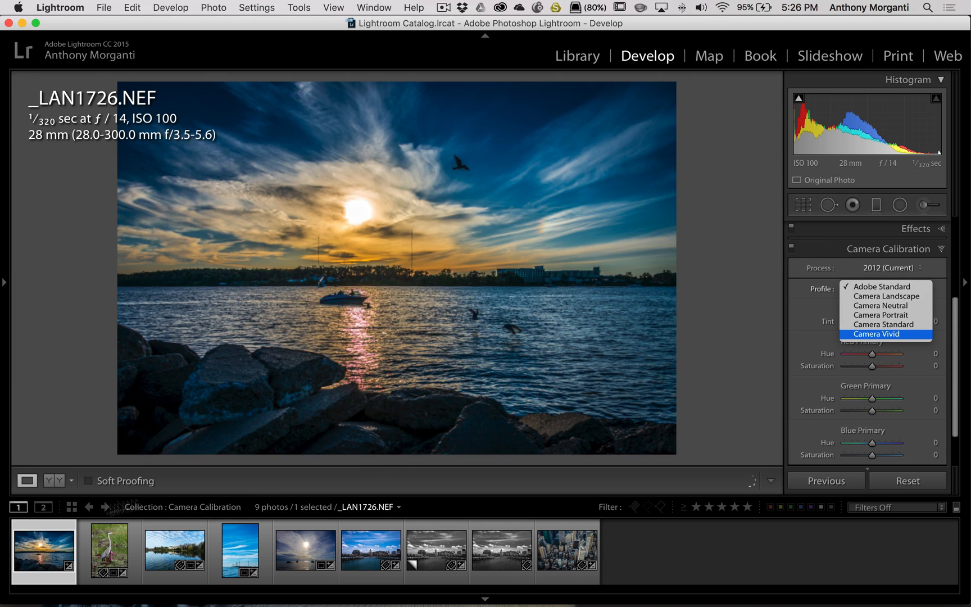
{"action": "left_click", "coordinate": [108, 549]}
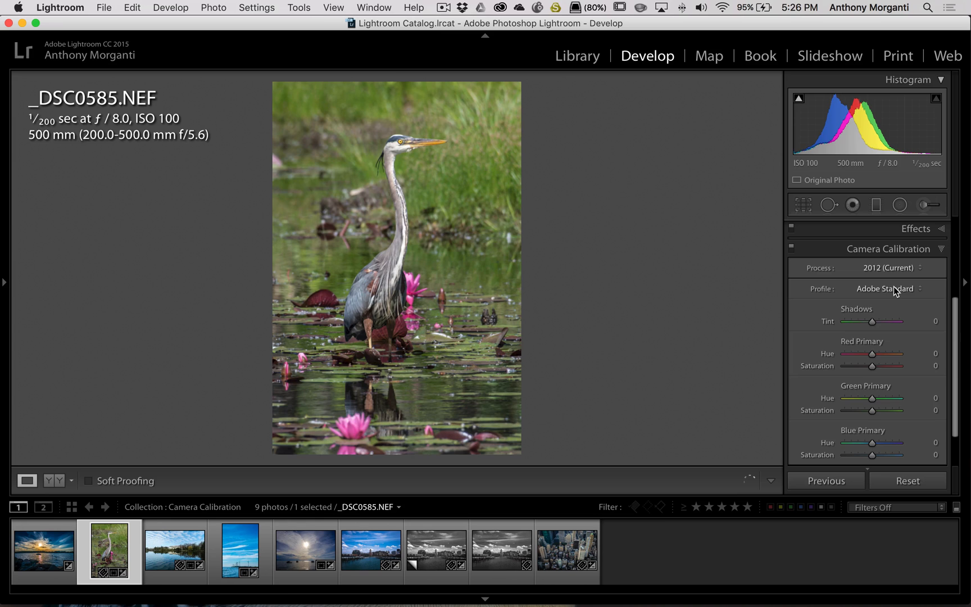
{"action": "left_click", "coordinate": [887, 288]}
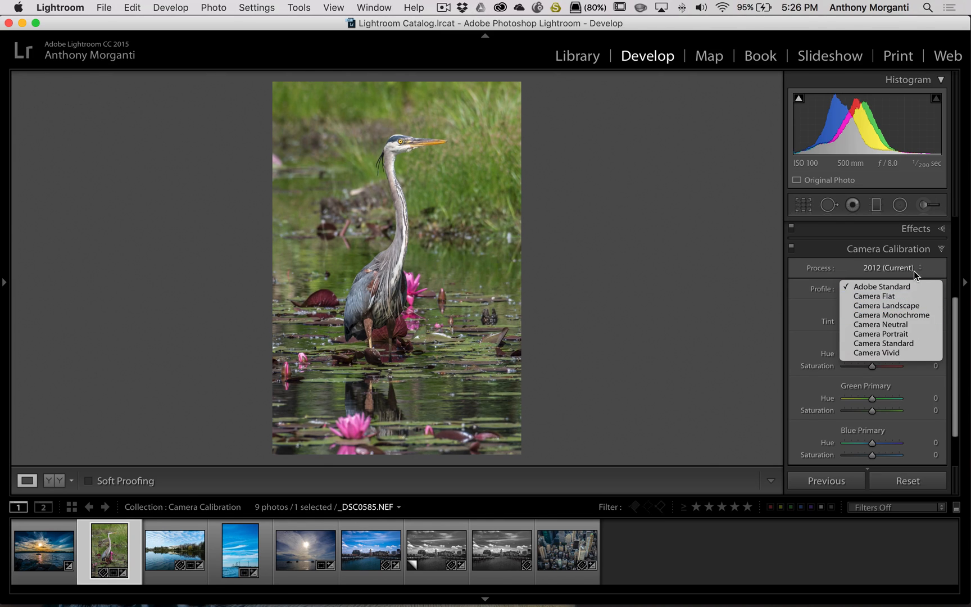
{"action": "left_click", "coordinate": [881, 287]}
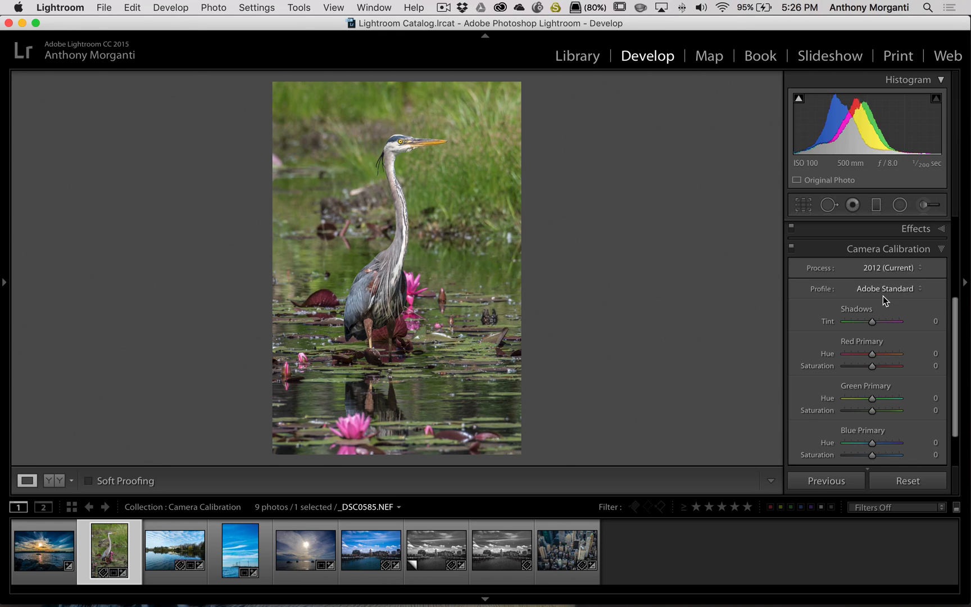
{"action": "mouse_move", "coordinate": [865, 308]}
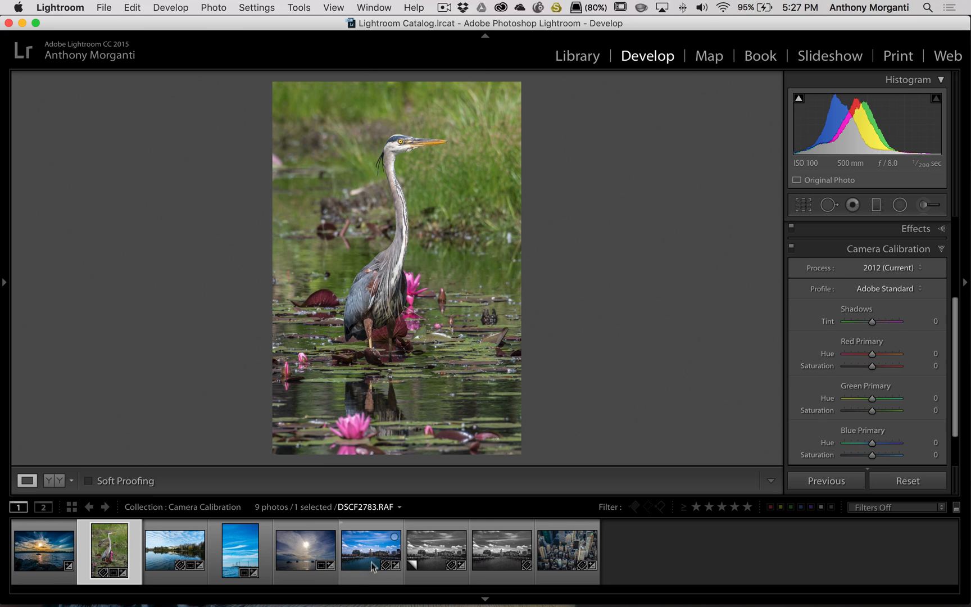
Switch to the harbour skyline RAF and apply the Camera CLASSIC CHROME profile, reopening the list for PROVIA.
{"action": "left_click", "coordinate": [371, 551]}
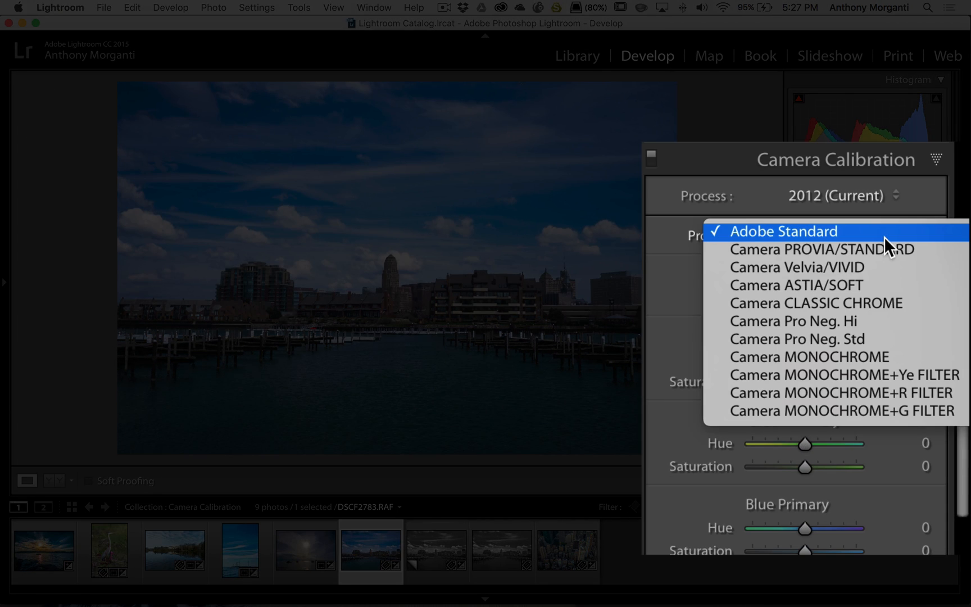
{"action": "mouse_move", "coordinate": [949, 246]}
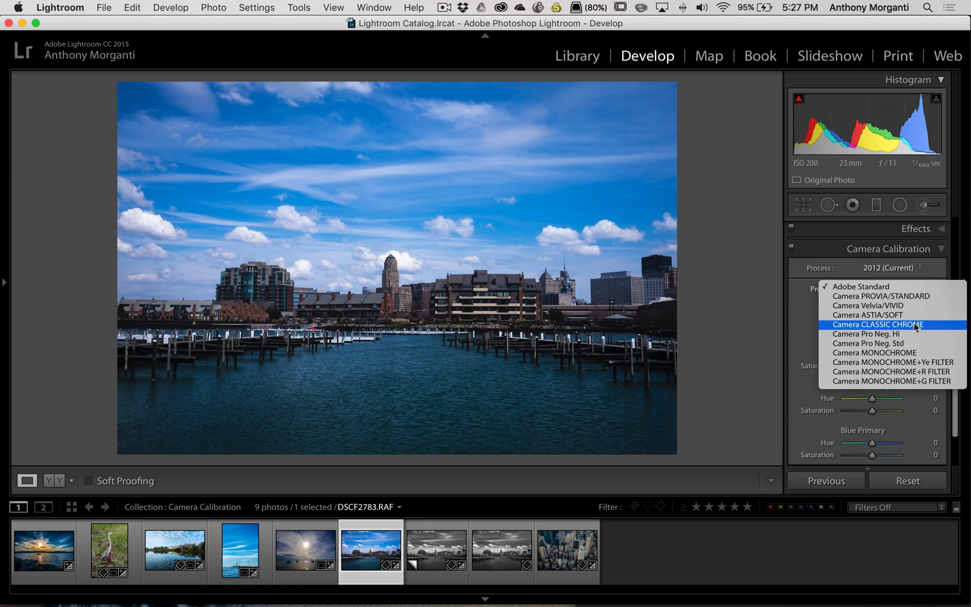
{"action": "left_click", "coordinate": [877, 323]}
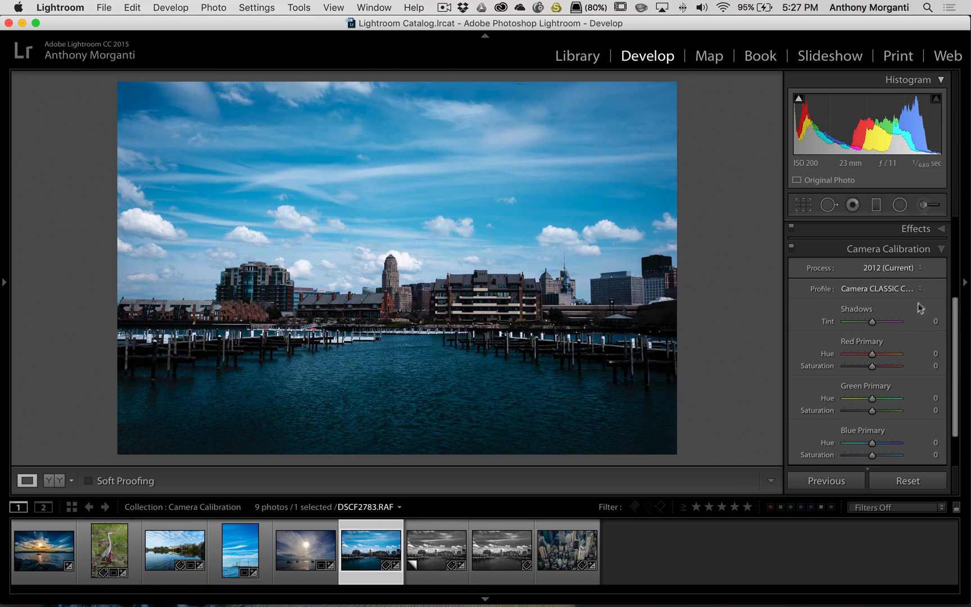
{"action": "left_click", "coordinate": [876, 287]}
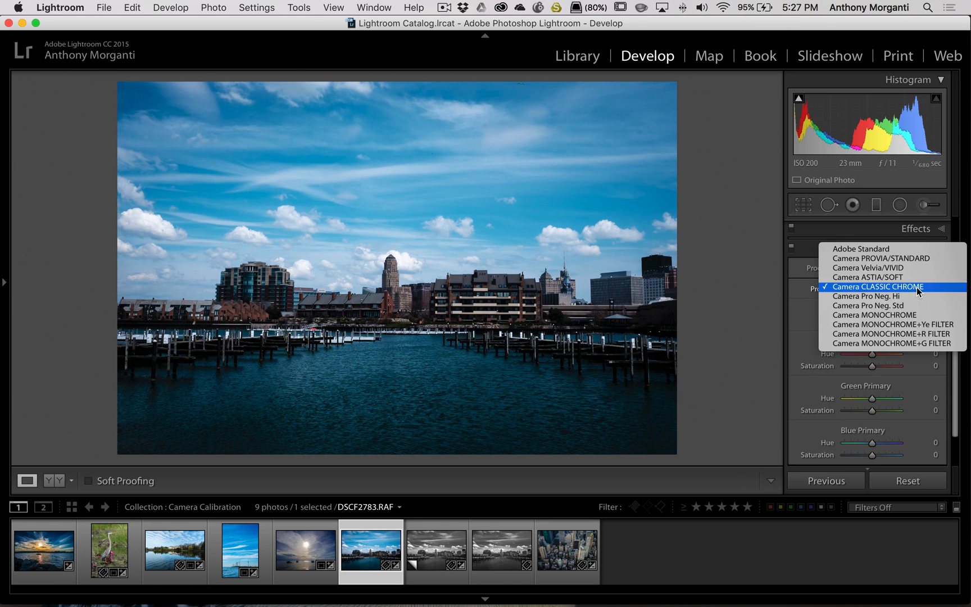
{"action": "mouse_move", "coordinate": [879, 259]}
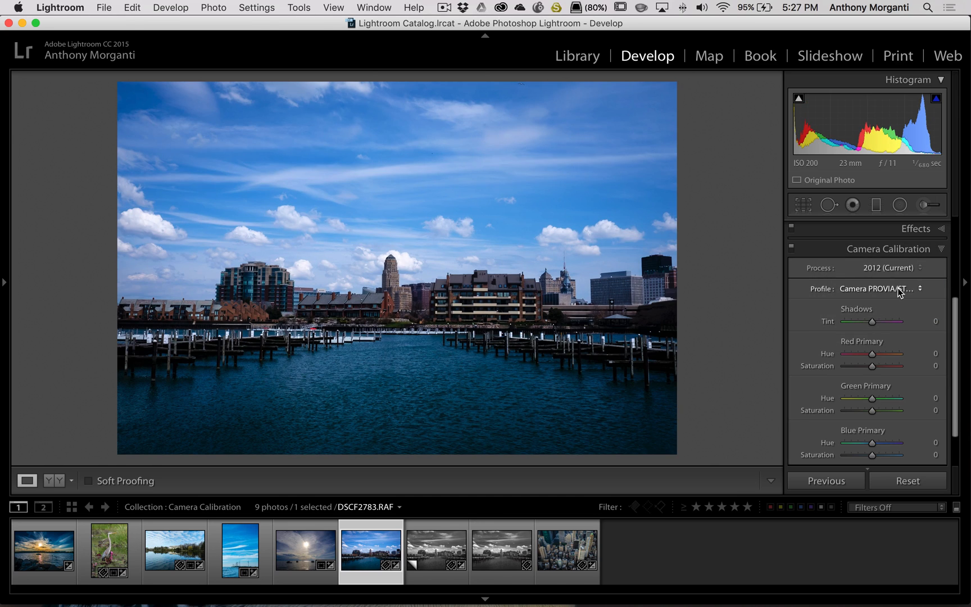
Toggle the harbour RAF between Classic Chrome and other camera profiles to compare looks.
{"action": "left_click", "coordinate": [874, 288]}
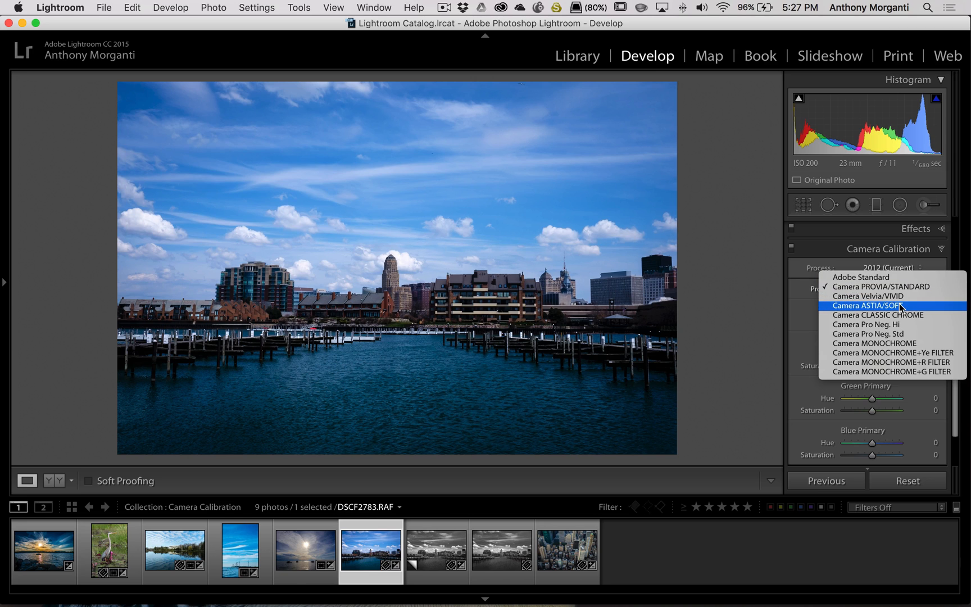
{"action": "mouse_move", "coordinate": [886, 286]}
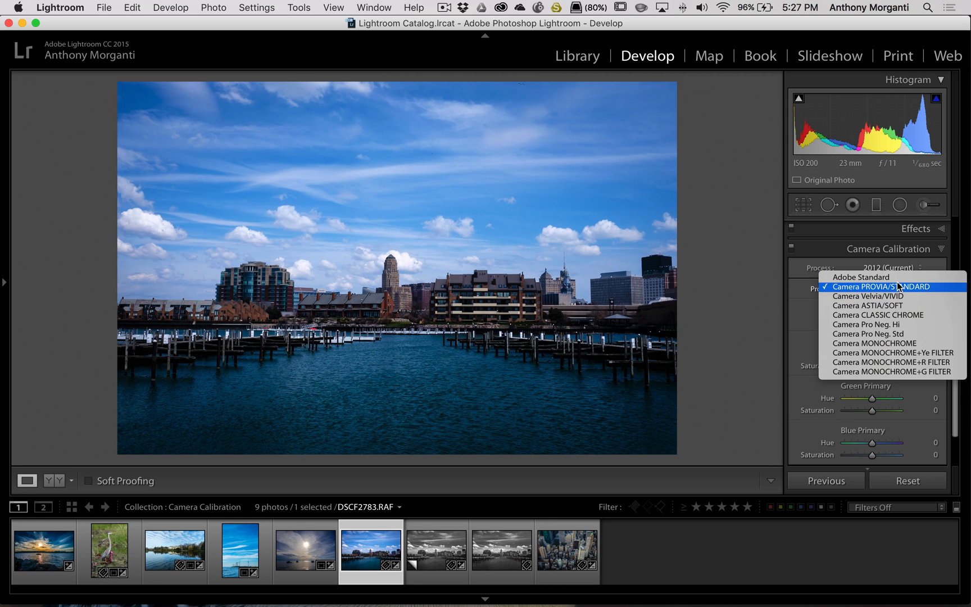
{"action": "left_click", "coordinate": [859, 277]}
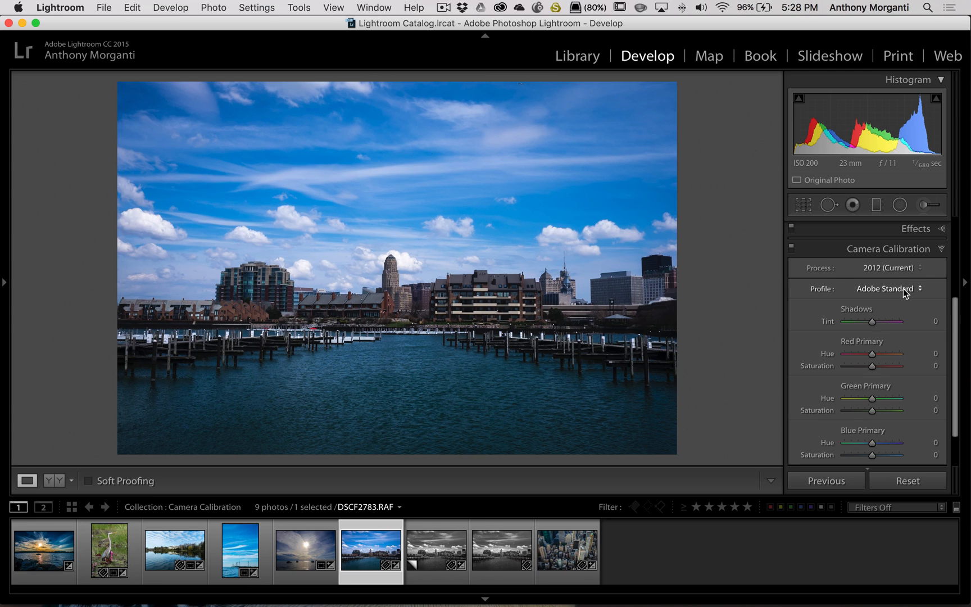
{"action": "left_click", "coordinate": [888, 289]}
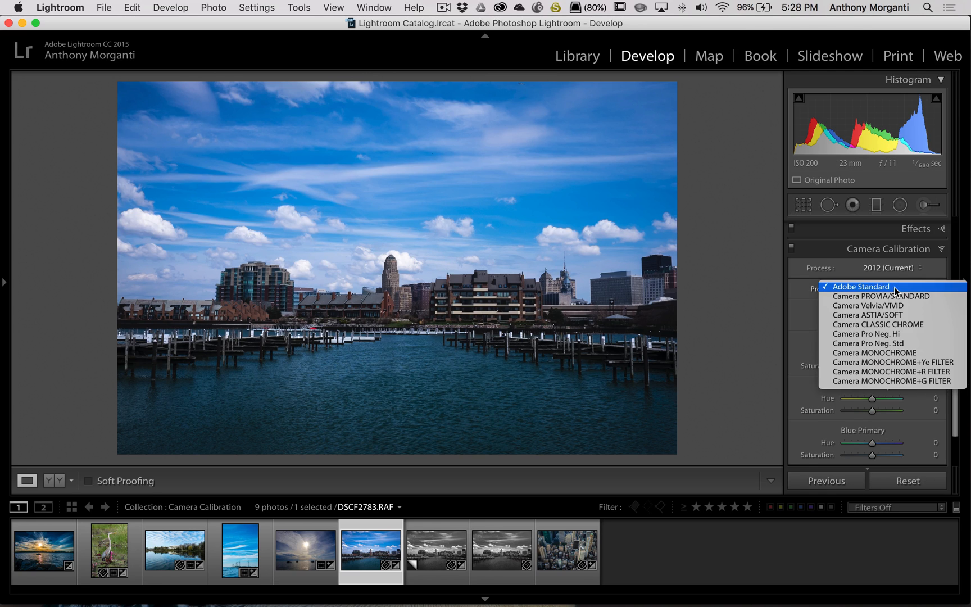
{"action": "mouse_move", "coordinate": [894, 306]}
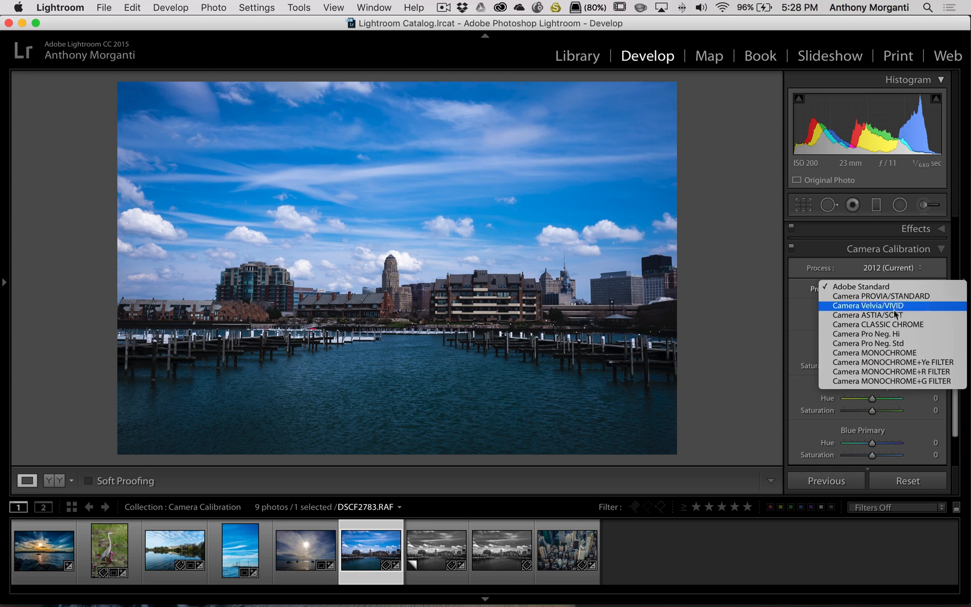
{"action": "mouse_move", "coordinate": [876, 323]}
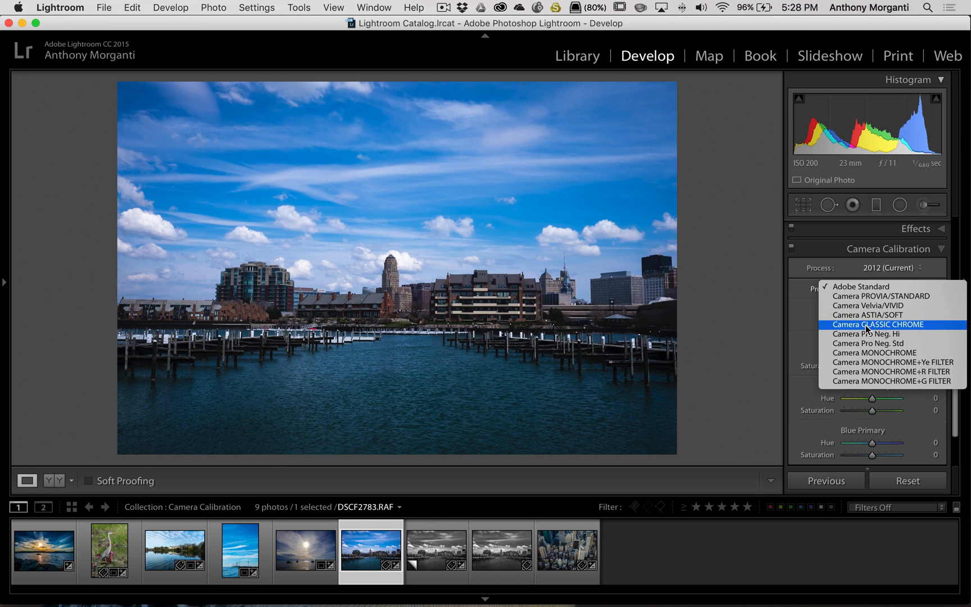
{"action": "left_click", "coordinate": [859, 287]}
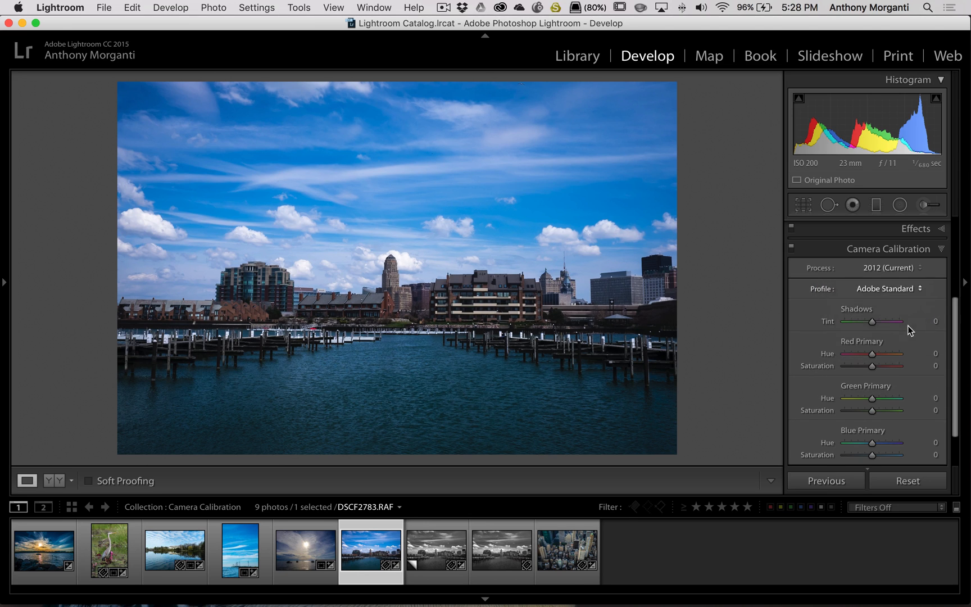
{"action": "left_click", "coordinate": [890, 288]}
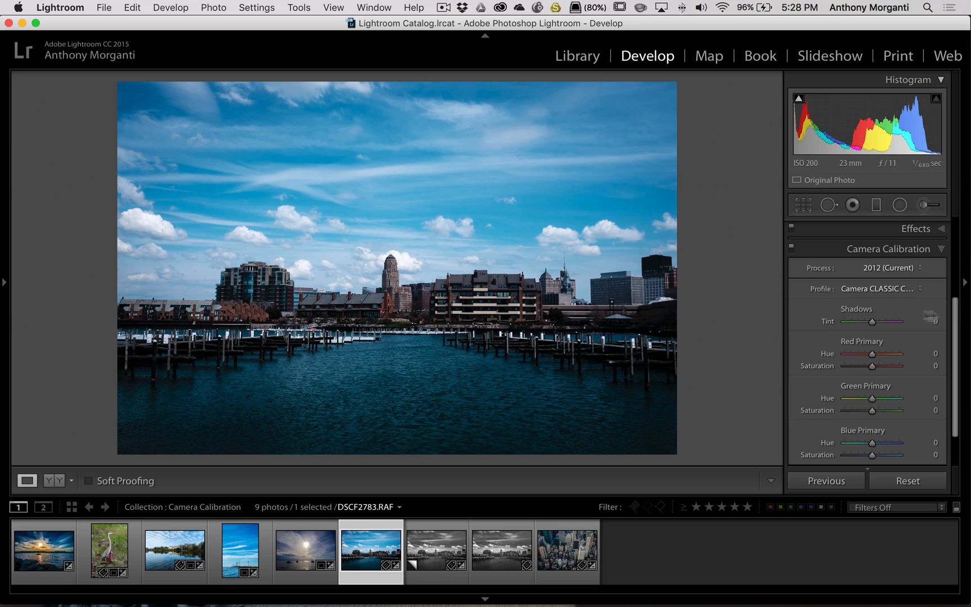
Return the harbour RAF to Adobe Standard and confirm it in the profile list.
{"action": "left_click", "coordinate": [876, 287]}
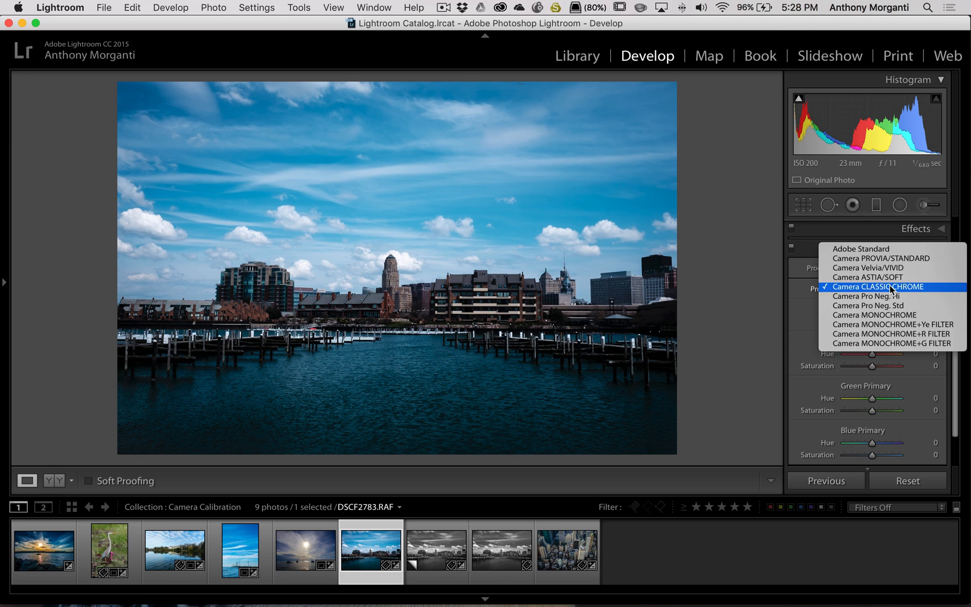
{"action": "left_click", "coordinate": [859, 249]}
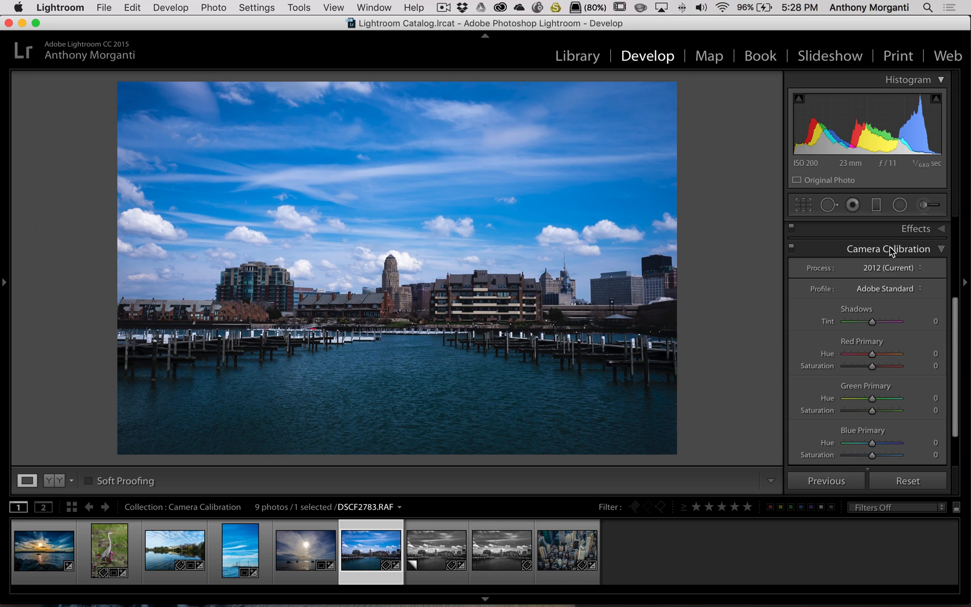
{"action": "left_click", "coordinate": [886, 288]}
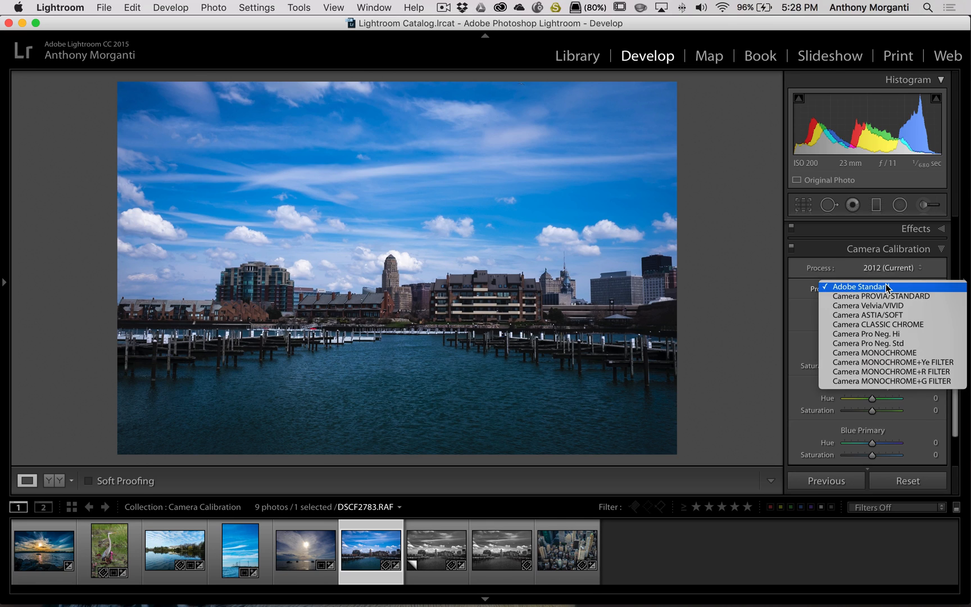
{"action": "mouse_move", "coordinate": [648, 272]}
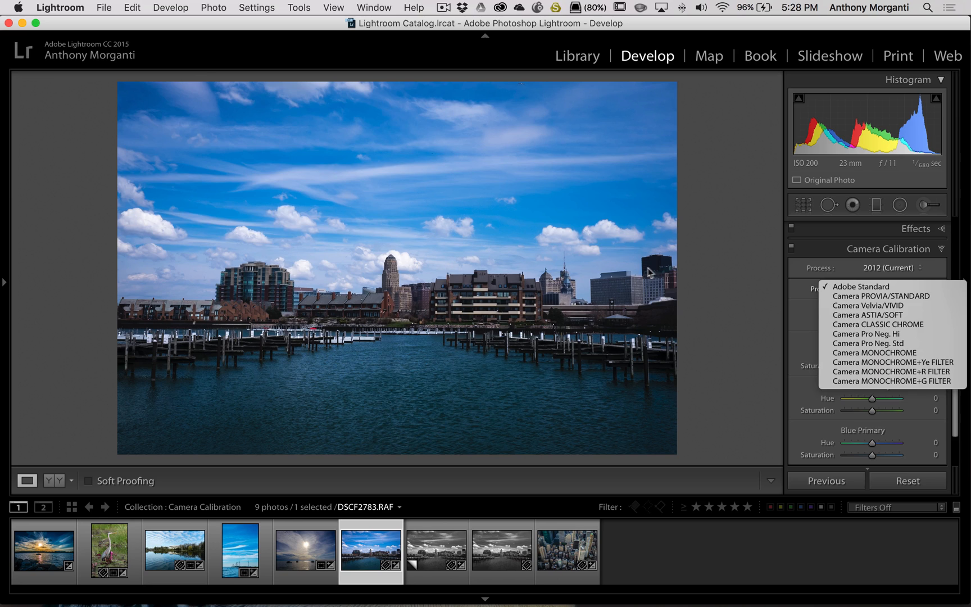
{"action": "left_click", "coordinate": [861, 286]}
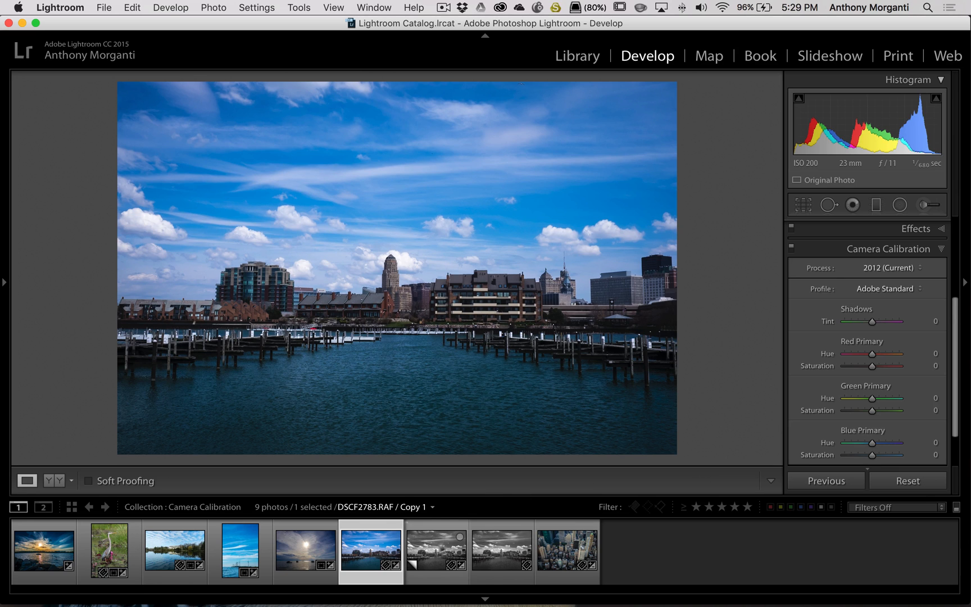
Check the black-and-white virtual copy offers the same camera profiles, then move to the edited TIF.
{"action": "left_click", "coordinate": [436, 550]}
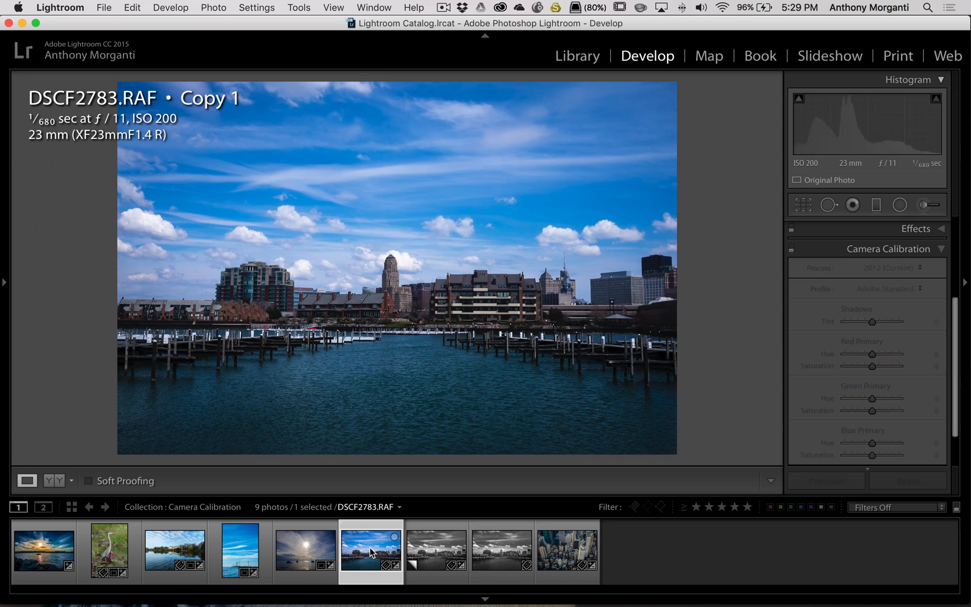
{"action": "left_click", "coordinate": [371, 551]}
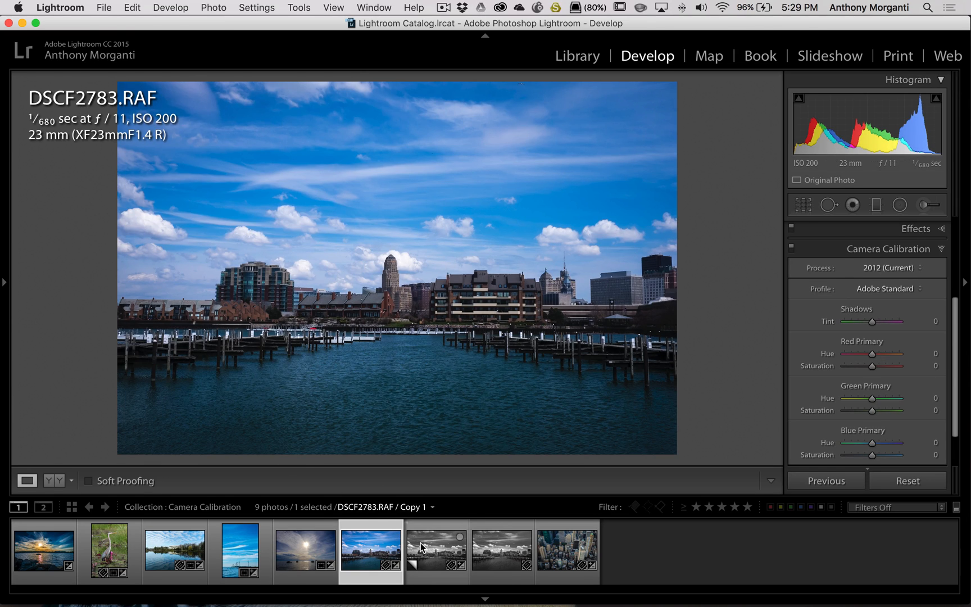
{"action": "left_click", "coordinate": [435, 549]}
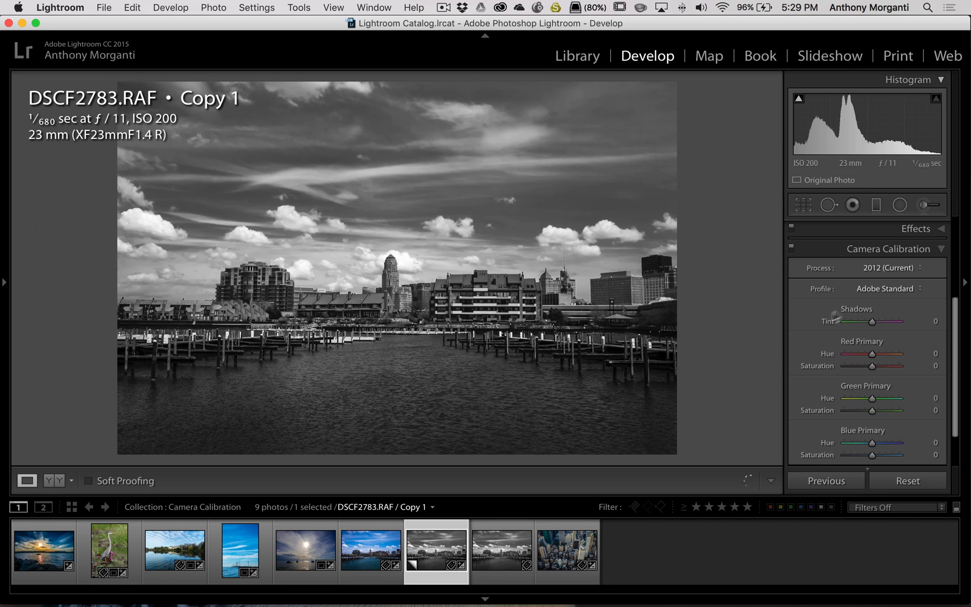
{"action": "left_click", "coordinate": [884, 287]}
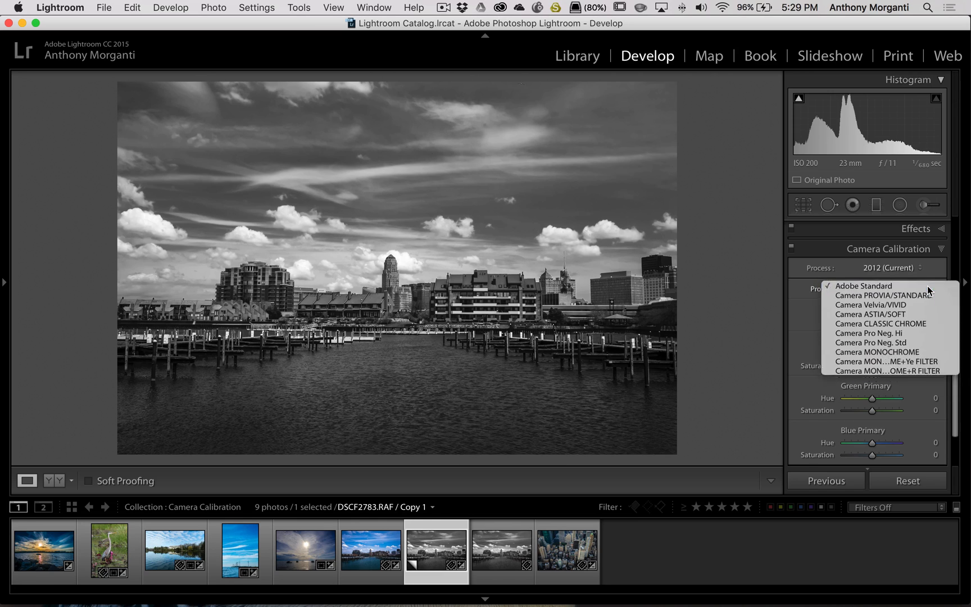
{"action": "left_click", "coordinate": [864, 285]}
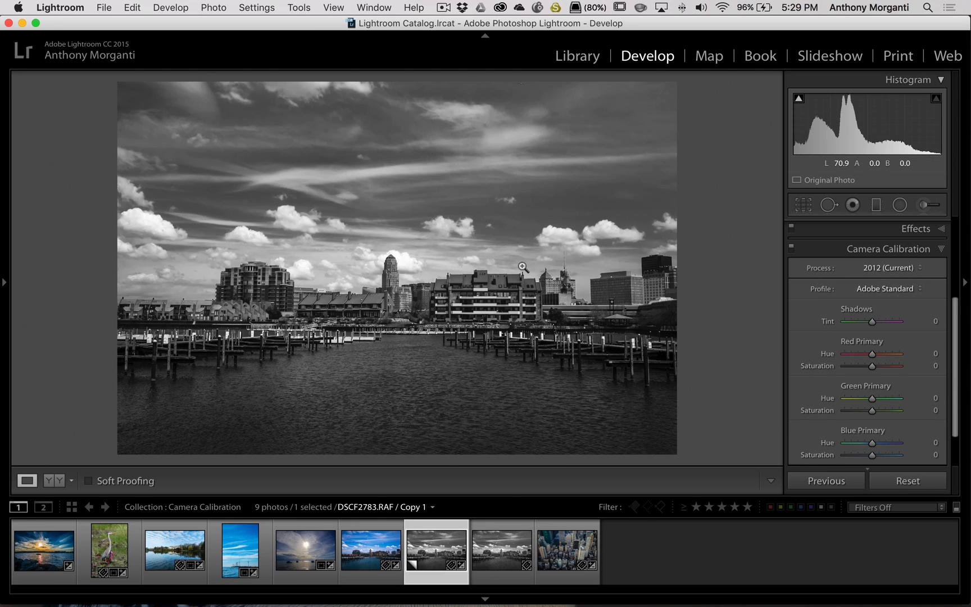
{"action": "left_click", "coordinate": [503, 551]}
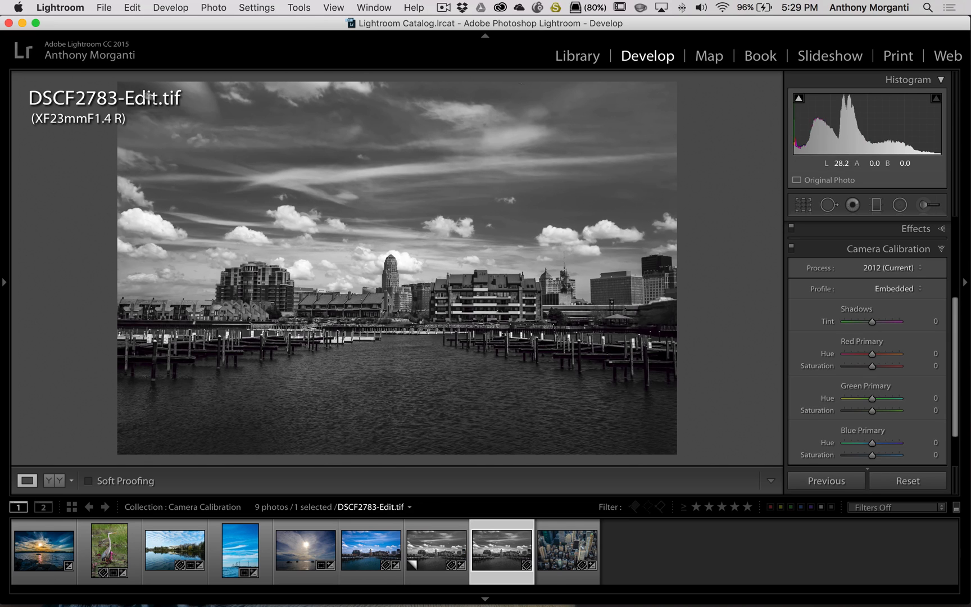
Confirm the DSCF2783-Edit.tif profile offers only Embedded, then head to the lakeside photo.
{"action": "left_click", "coordinate": [893, 288]}
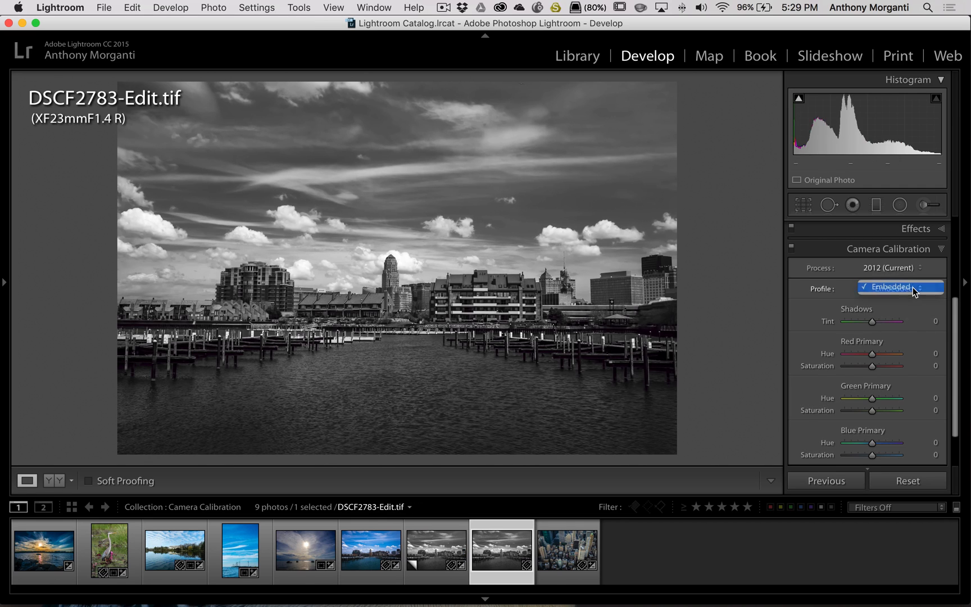
{"action": "left_click", "coordinate": [899, 287]}
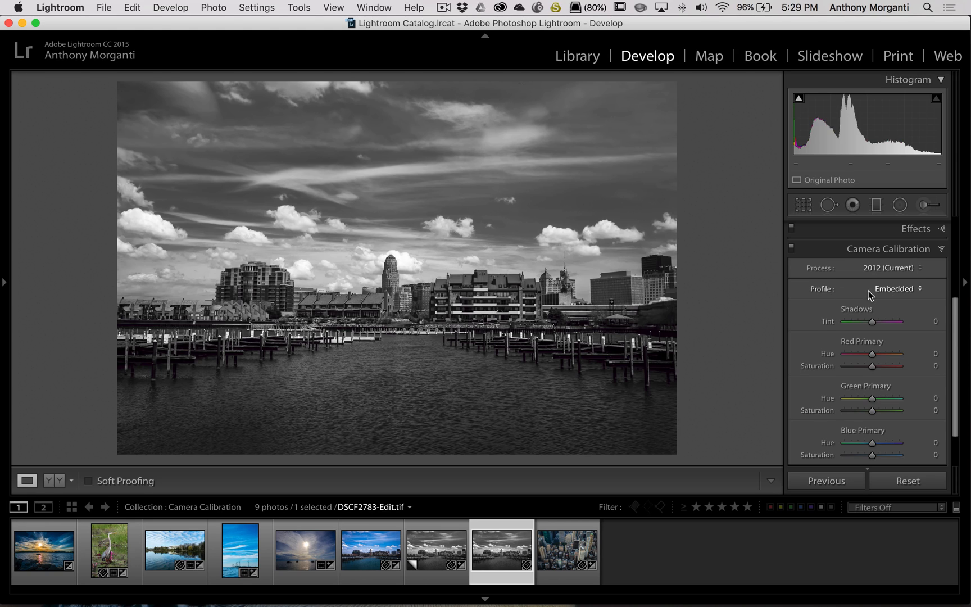
{"action": "mouse_move", "coordinate": [881, 296]}
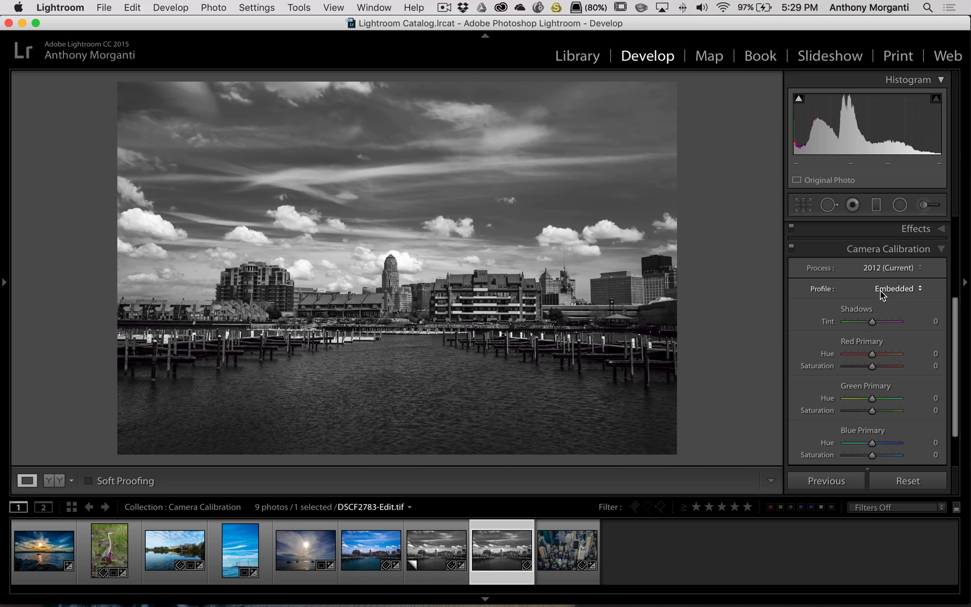
{"action": "mouse_move", "coordinate": [881, 294]}
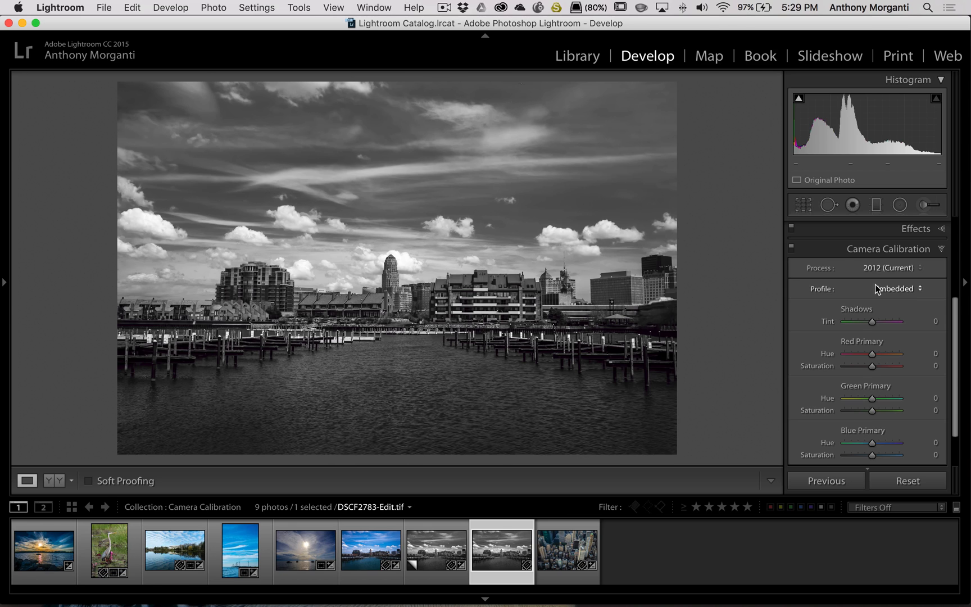
{"action": "left_click", "coordinate": [174, 551]}
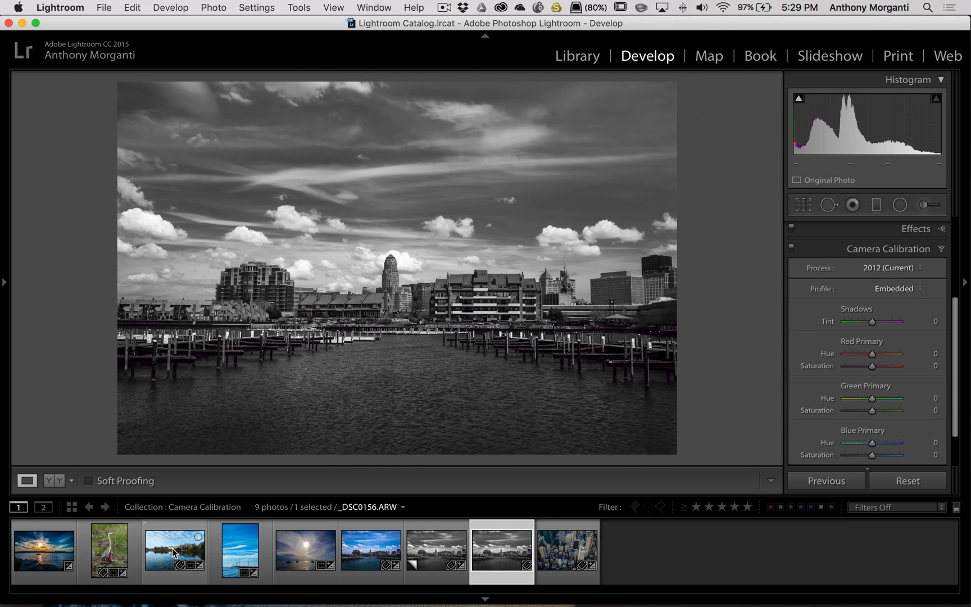
Review the _DSC0585.NEF lake photo's profiles keeping Adobe Standard, then select the windmill beach HDR DNG.
{"action": "left_click", "coordinate": [174, 551]}
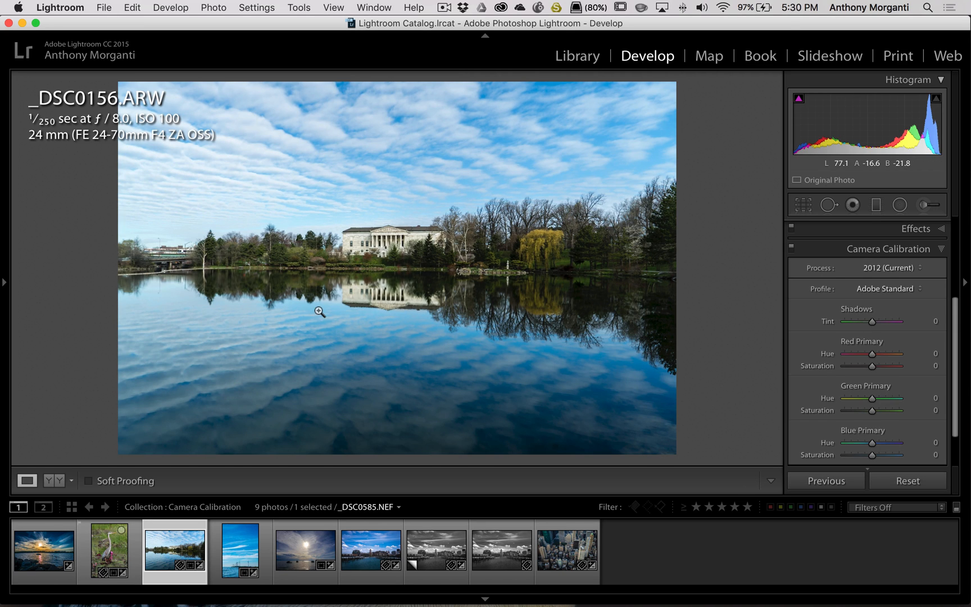
{"action": "left_click", "coordinate": [885, 288]}
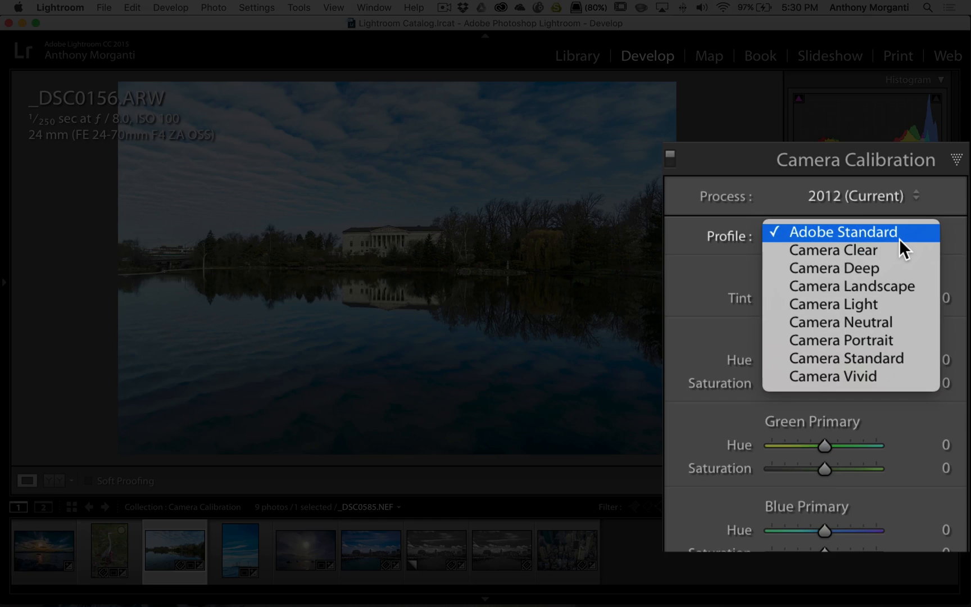
{"action": "mouse_move", "coordinate": [832, 249]}
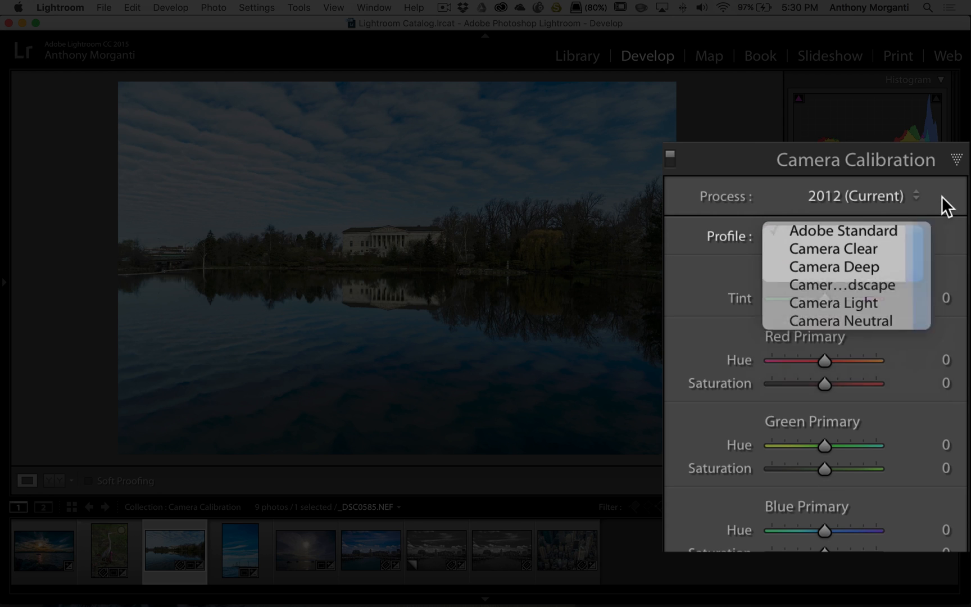
{"action": "left_click", "coordinate": [843, 235]}
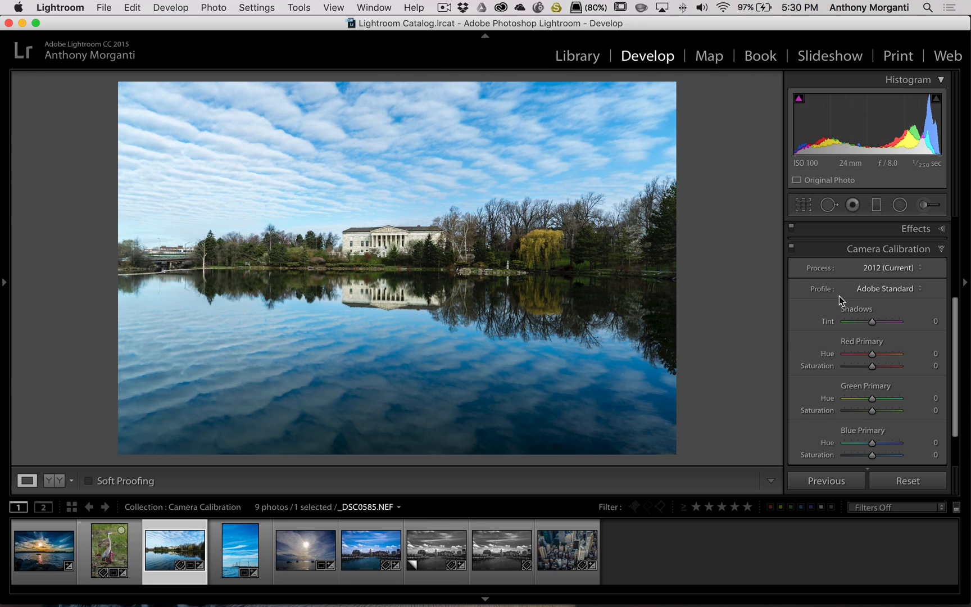
{"action": "mouse_move", "coordinate": [873, 292]}
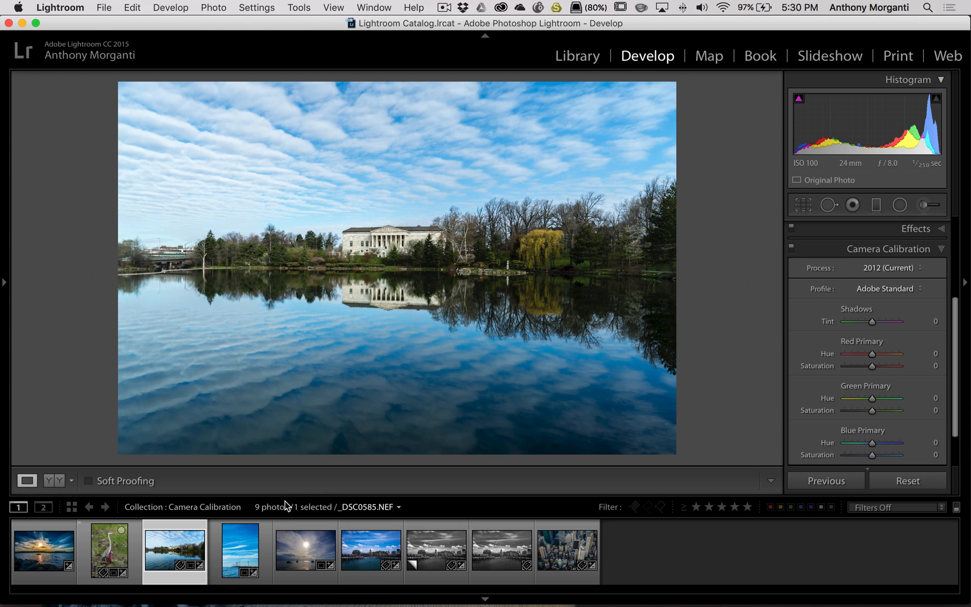
{"action": "left_click", "coordinate": [241, 550]}
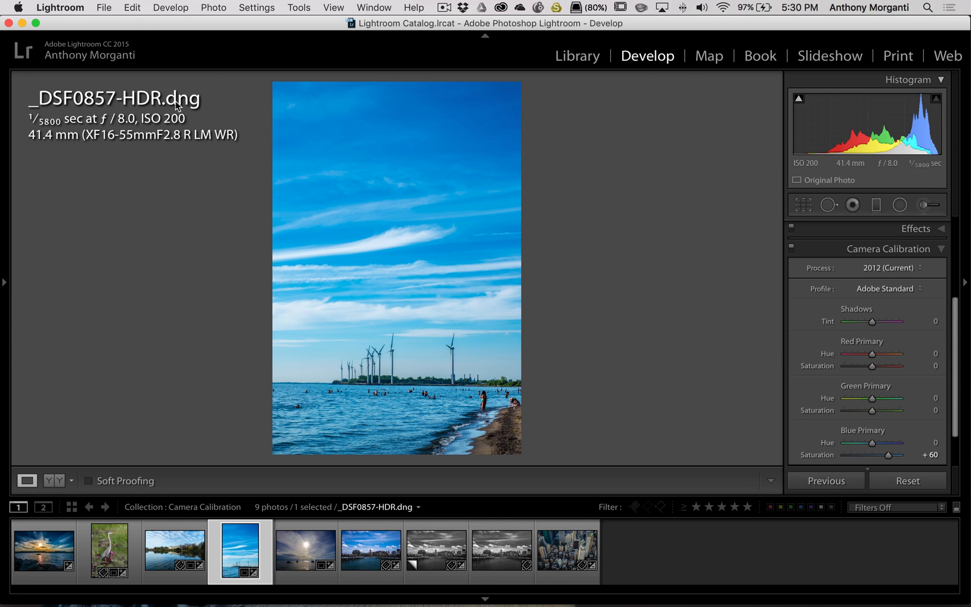
{"action": "mouse_move", "coordinate": [11, 108]}
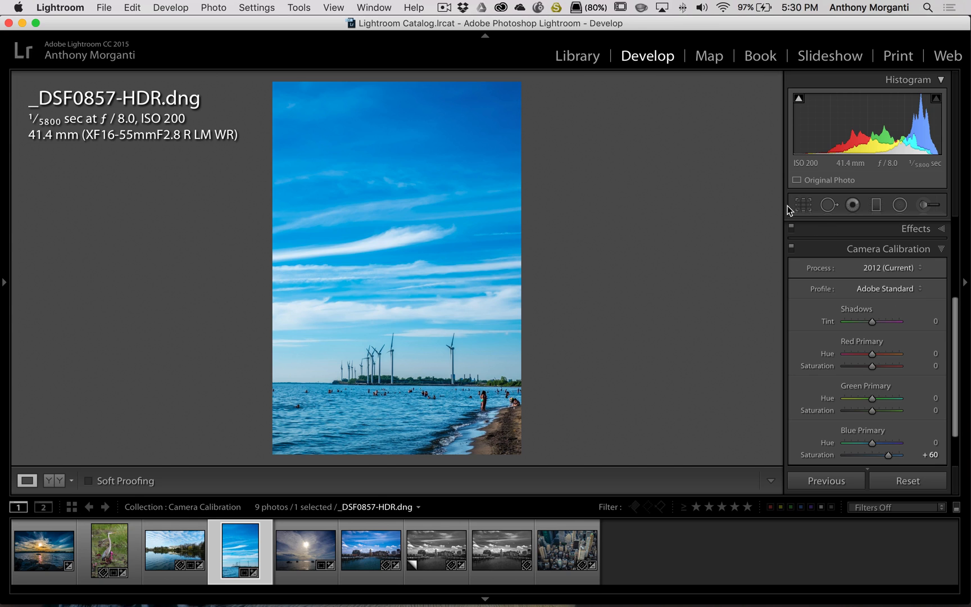
{"action": "mouse_move", "coordinate": [180, 238]}
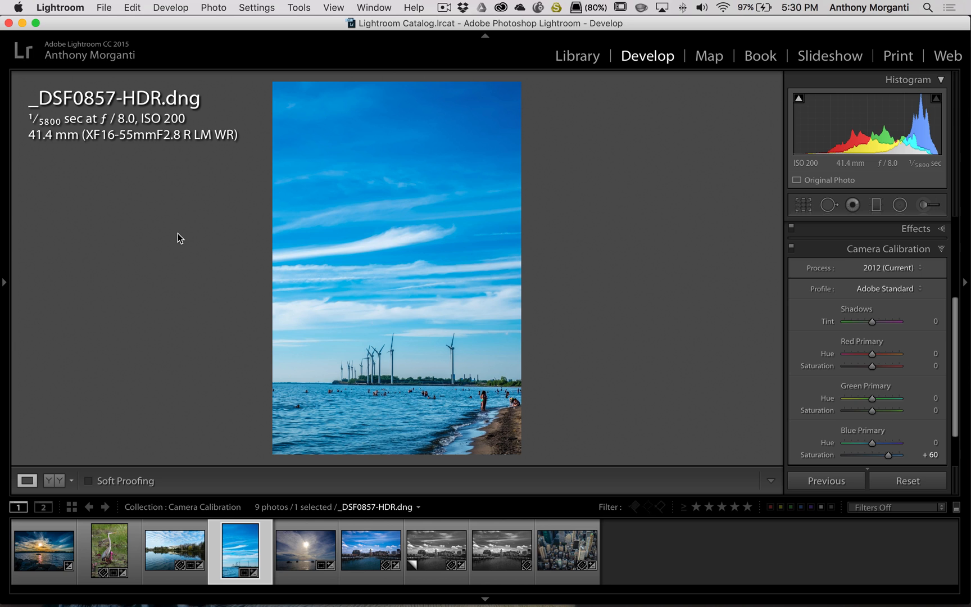
{"action": "mouse_move", "coordinate": [180, 85]}
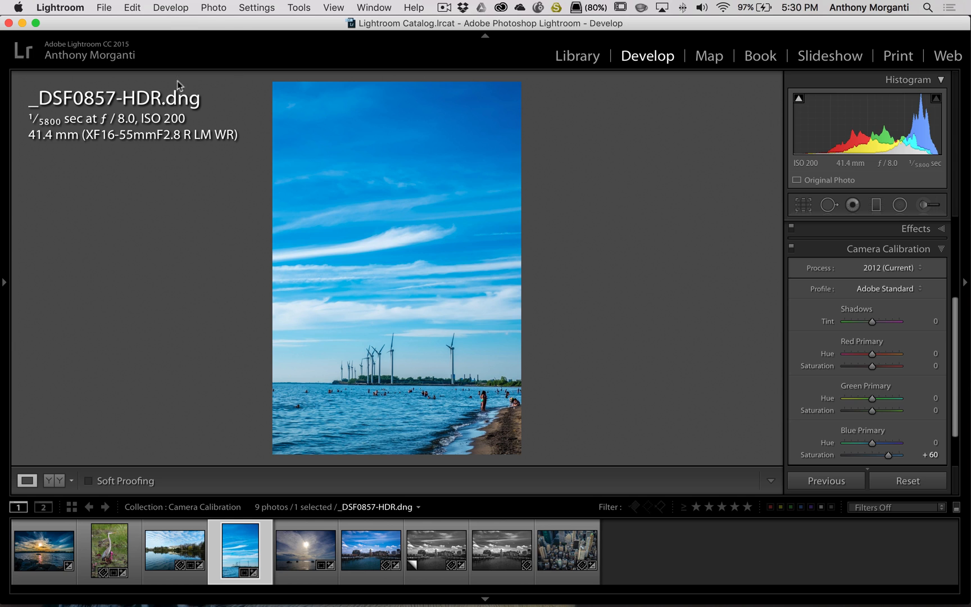
{"action": "mouse_move", "coordinate": [303, 160]}
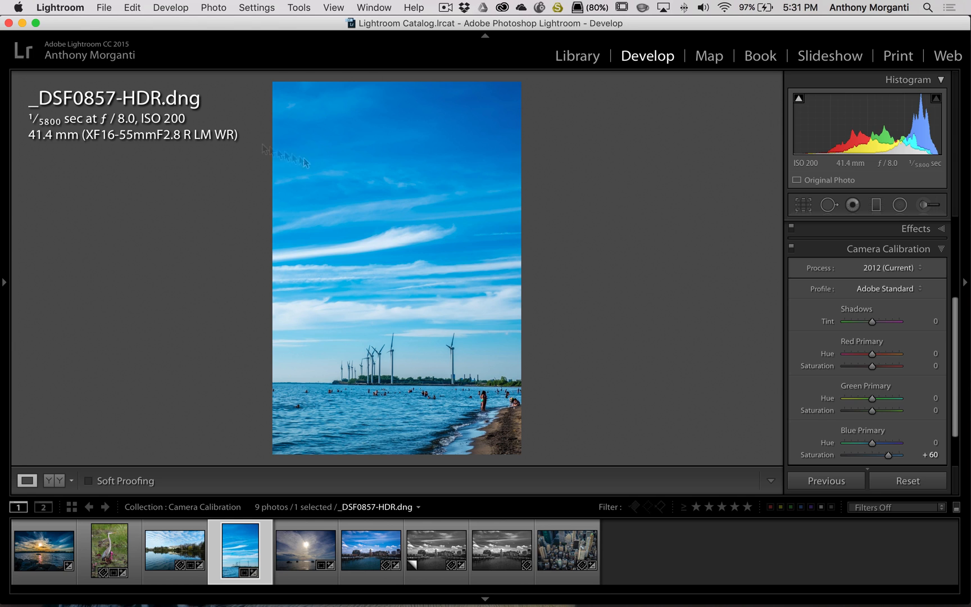
Review the Fuji profile list for _DSF0857-HDR.dng twice, keep Adobe Standard, then select the sun-over-boats RAF.
{"action": "left_click", "coordinate": [886, 288]}
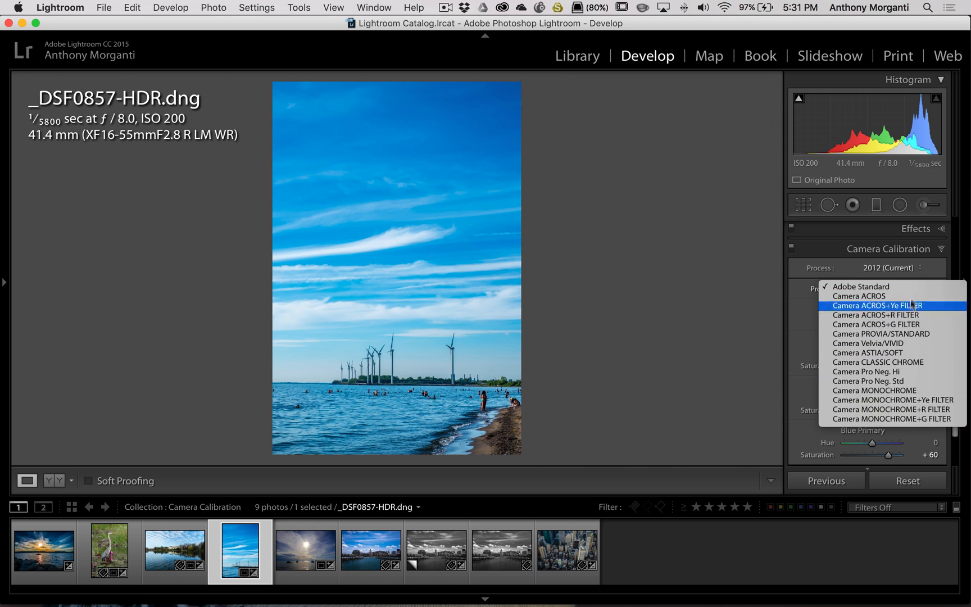
{"action": "left_click", "coordinate": [859, 286]}
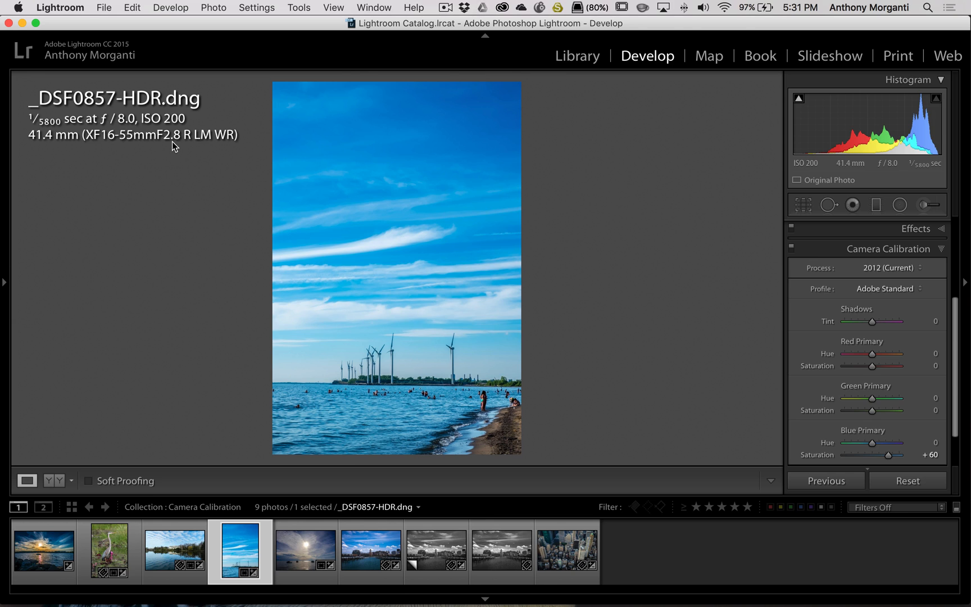
{"action": "mouse_move", "coordinate": [199, 103]}
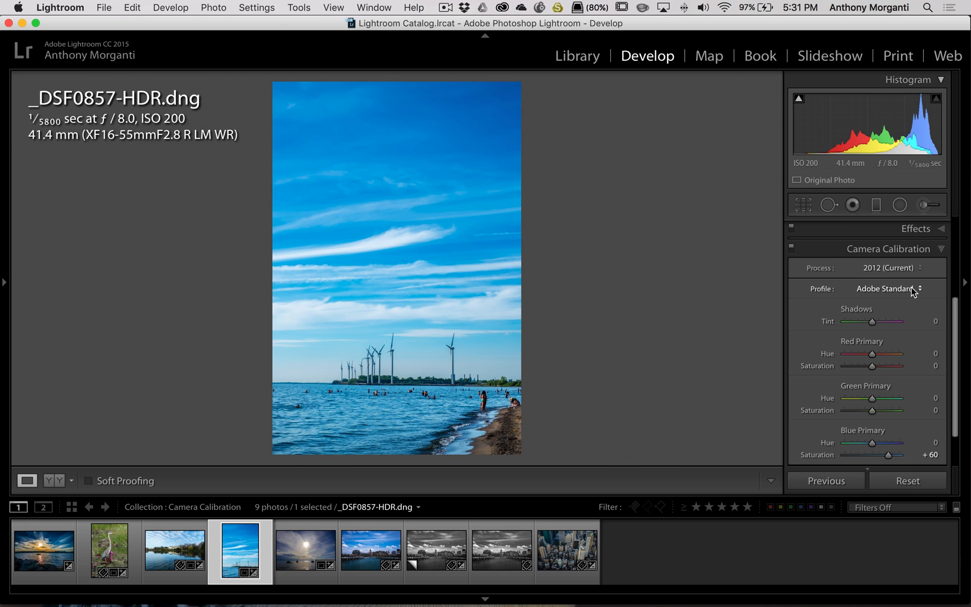
{"action": "left_click", "coordinate": [890, 289]}
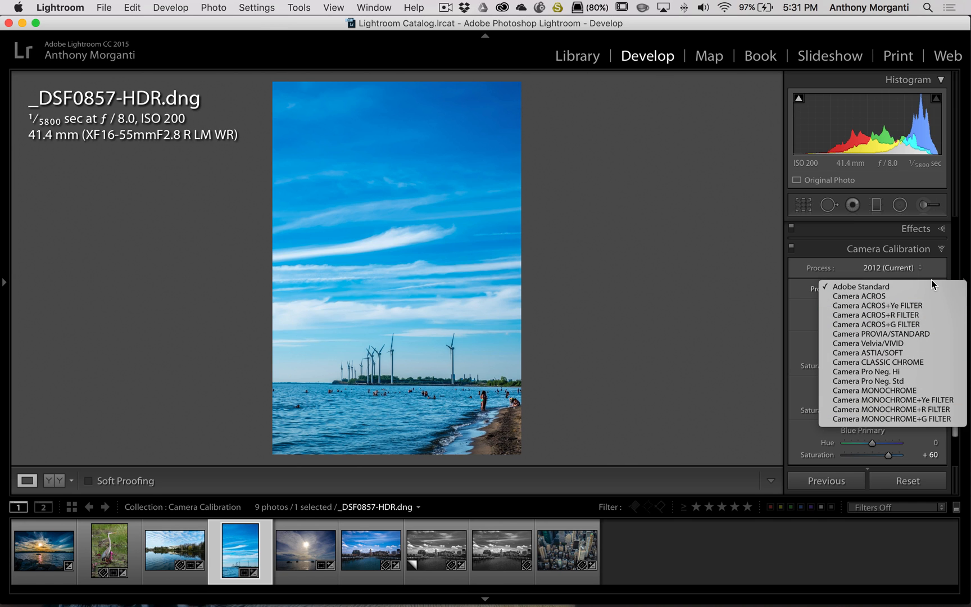
{"action": "left_click", "coordinate": [860, 286]}
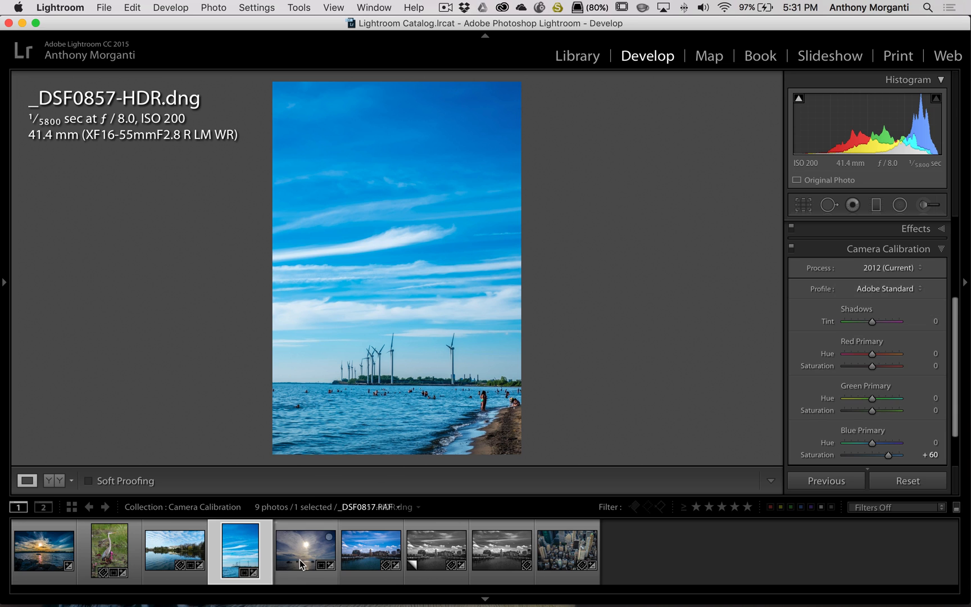
{"action": "left_click", "coordinate": [304, 550]}
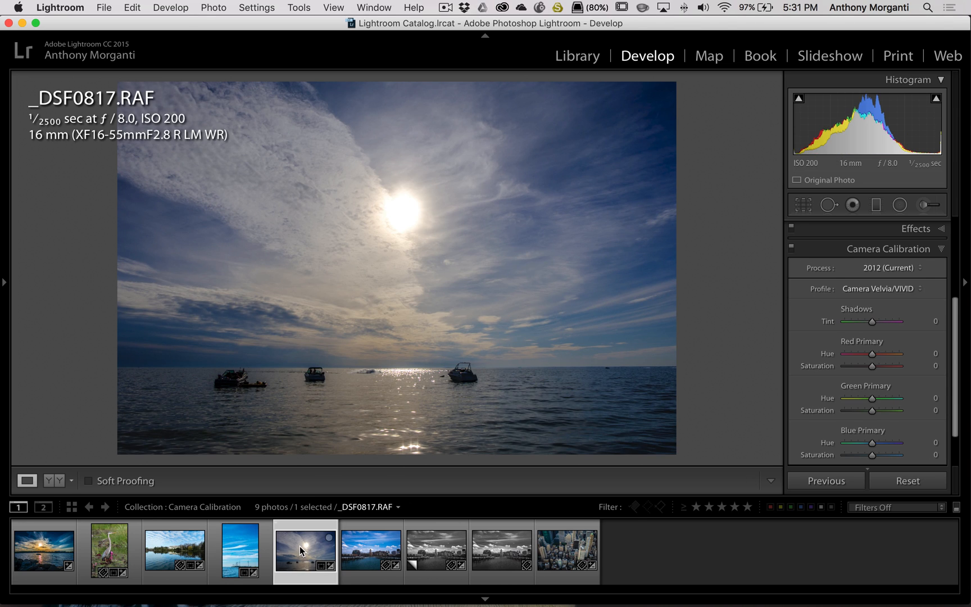
{"action": "mouse_move", "coordinate": [304, 550]}
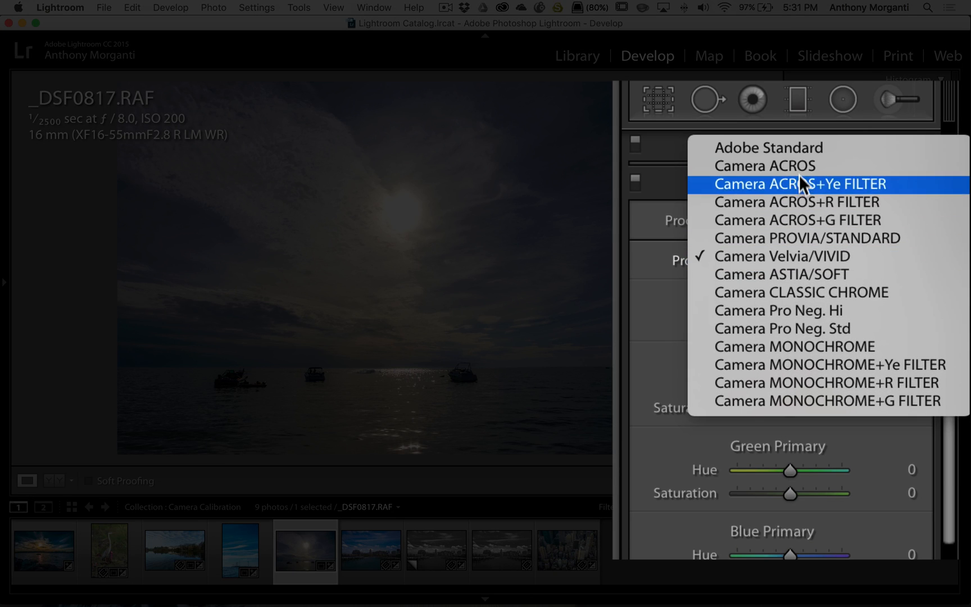
{"action": "mouse_move", "coordinate": [807, 203]}
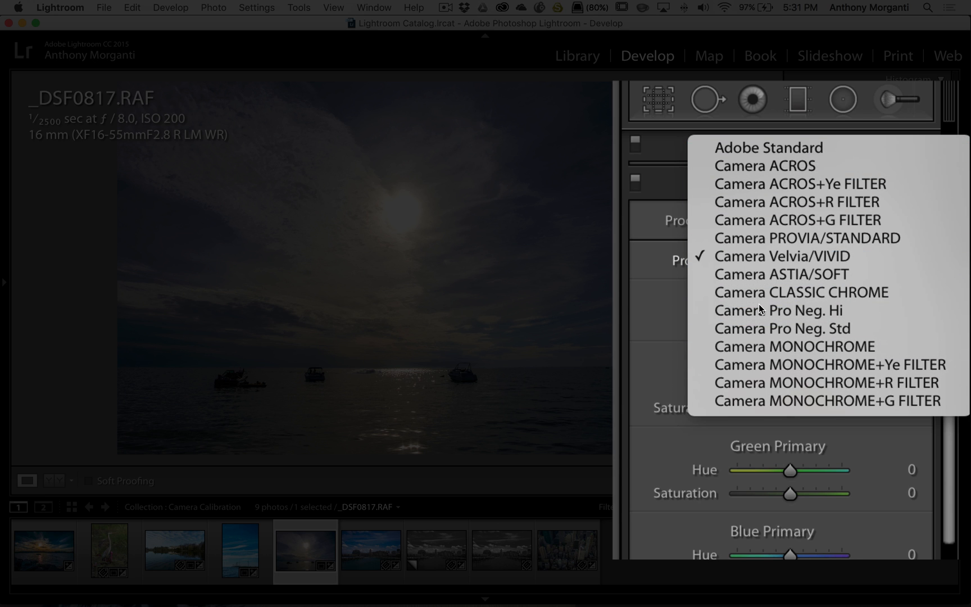
Keep Camera Velvia/VIVID on _DSF0817.RAF and switch between it and the harbour skyline DSCF2783.RAF.
{"action": "left_click", "coordinate": [782, 255]}
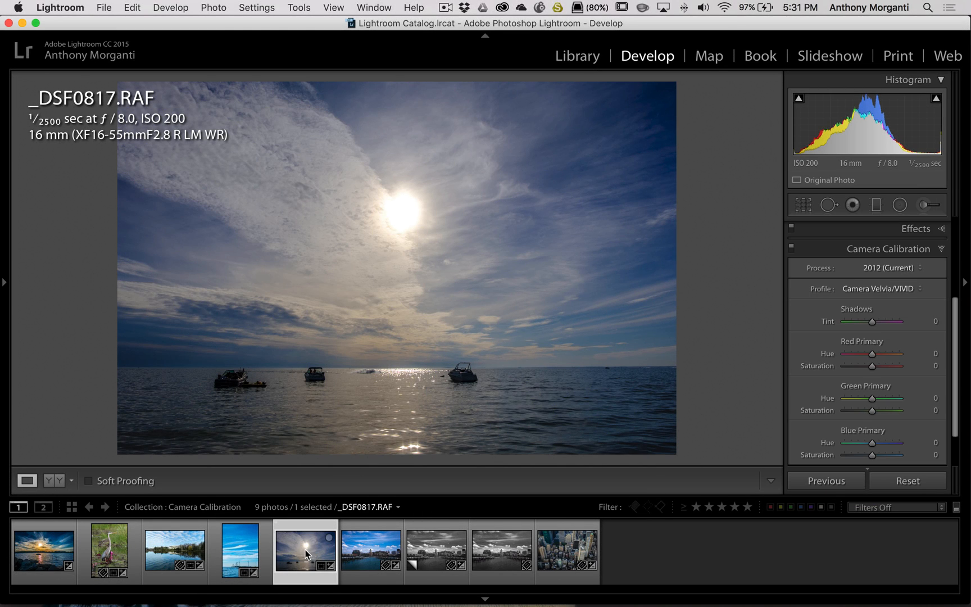
{"action": "left_click", "coordinate": [371, 549]}
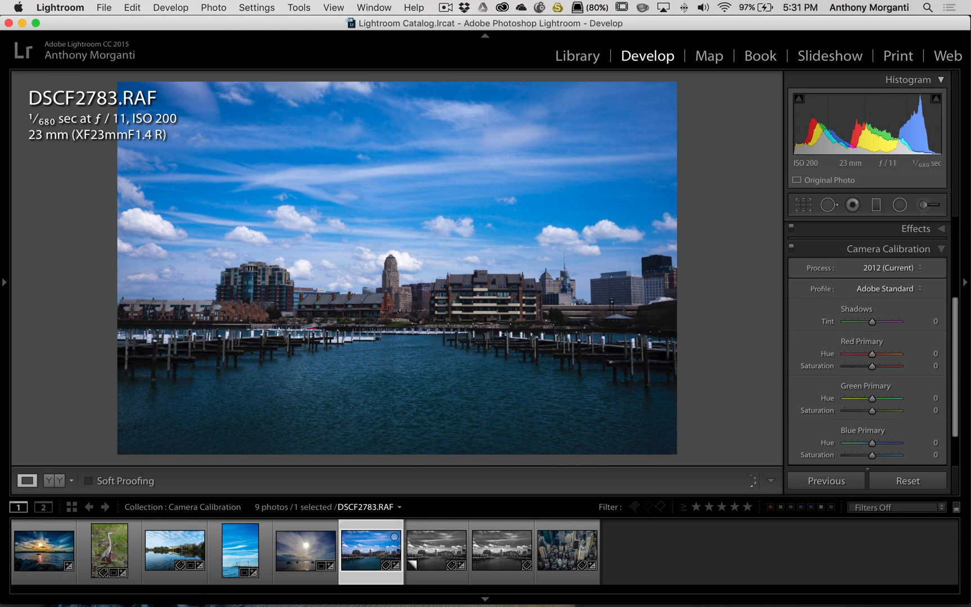
{"action": "left_click", "coordinate": [884, 288]}
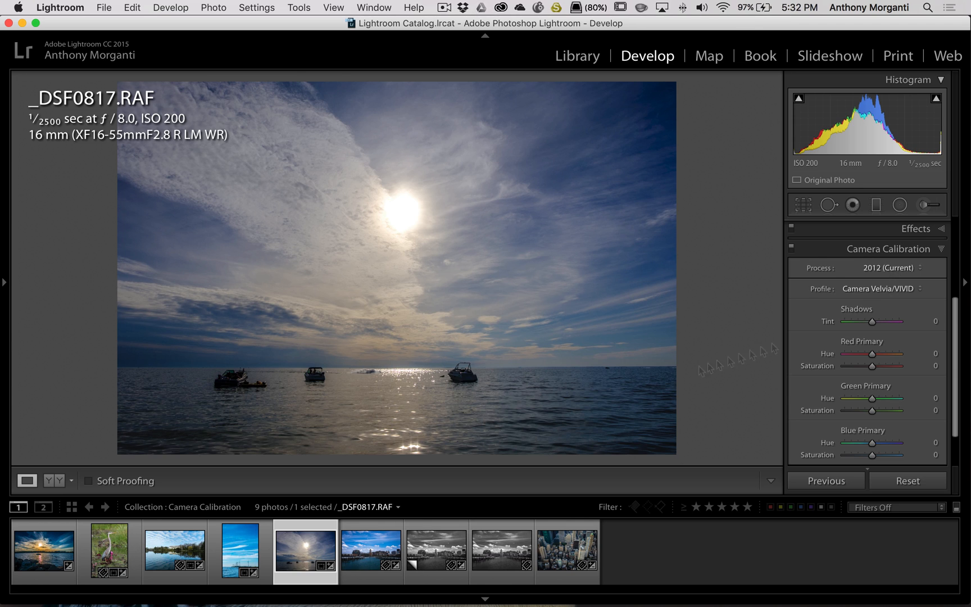
{"action": "left_click", "coordinate": [371, 549]}
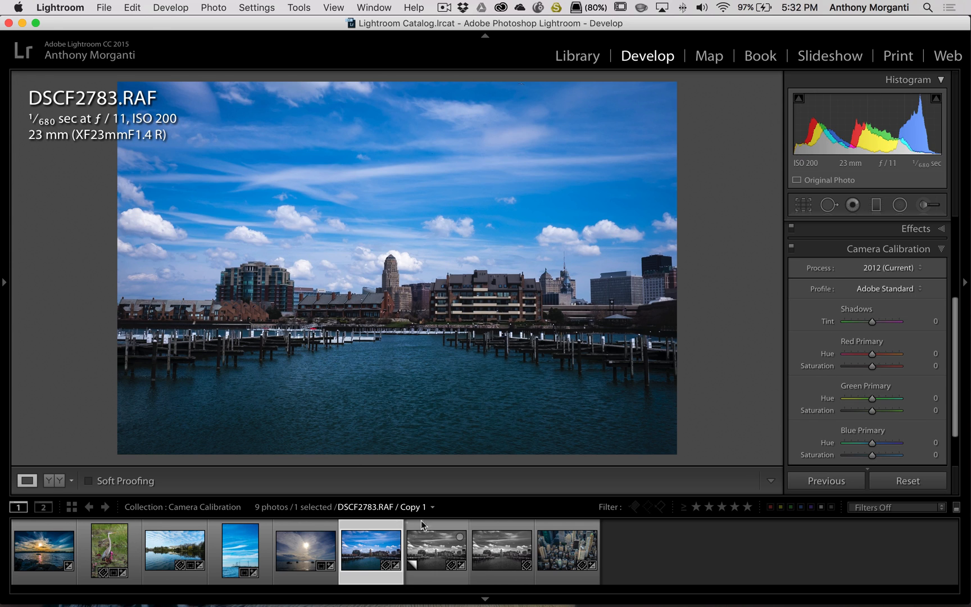
{"action": "left_click", "coordinate": [887, 288]}
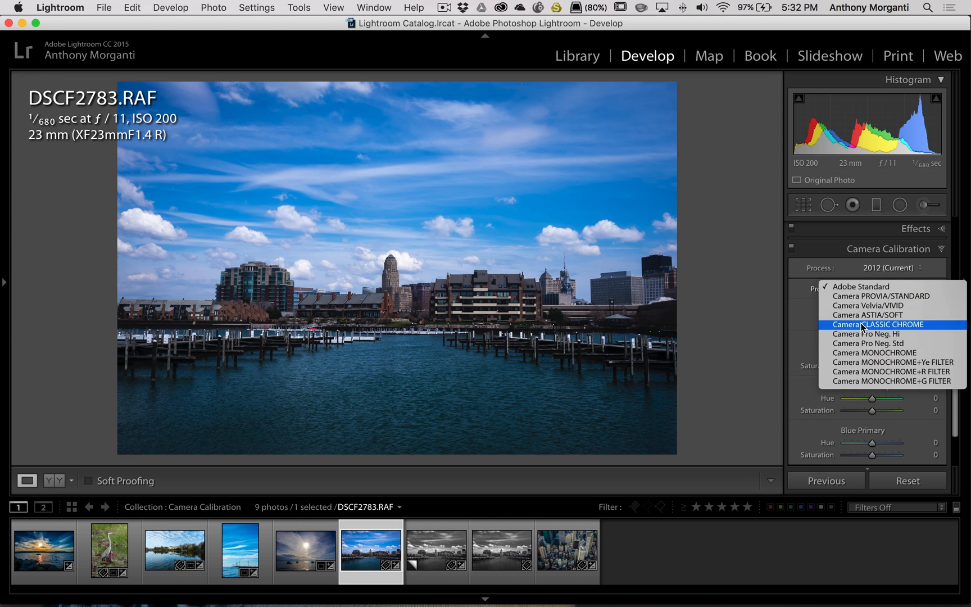
{"action": "mouse_move", "coordinate": [909, 330]}
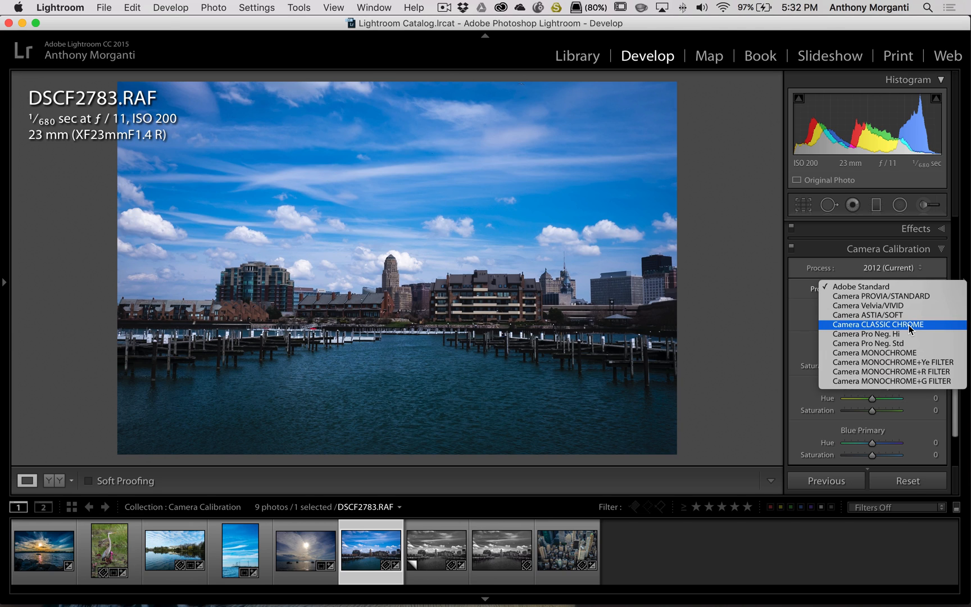
{"action": "left_click", "coordinate": [861, 286]}
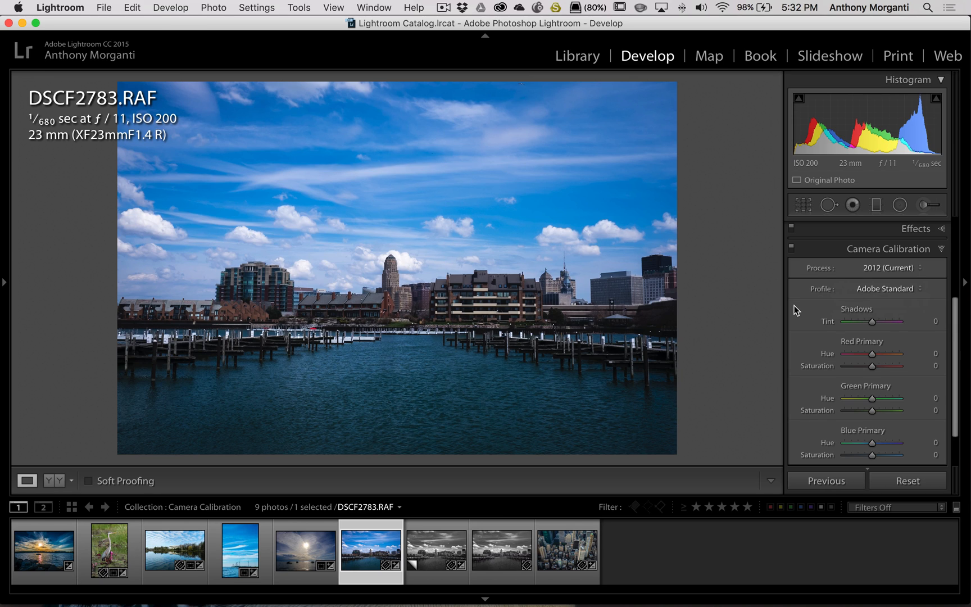
{"action": "left_click", "coordinate": [885, 288]}
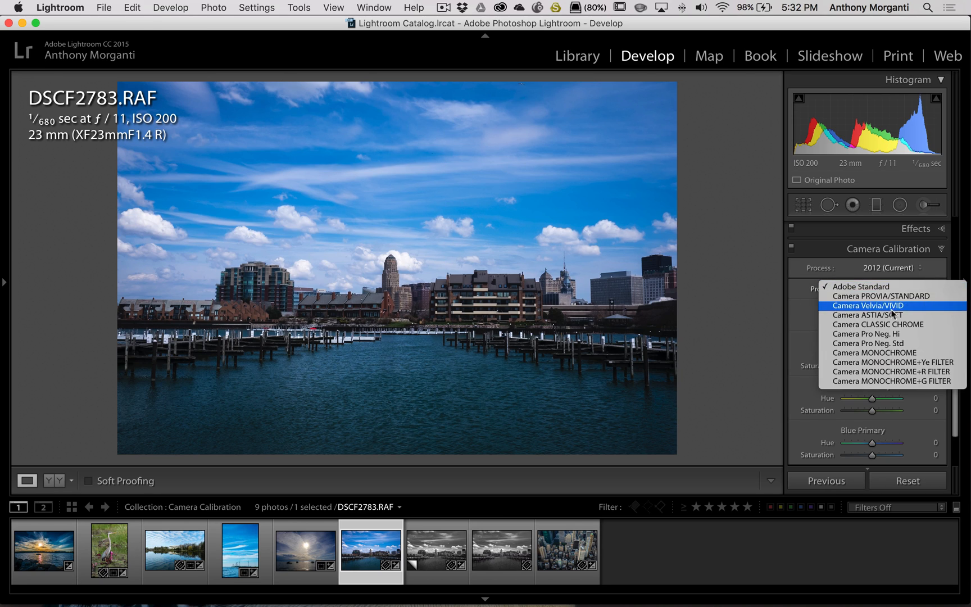
{"action": "left_click", "coordinate": [859, 287]}
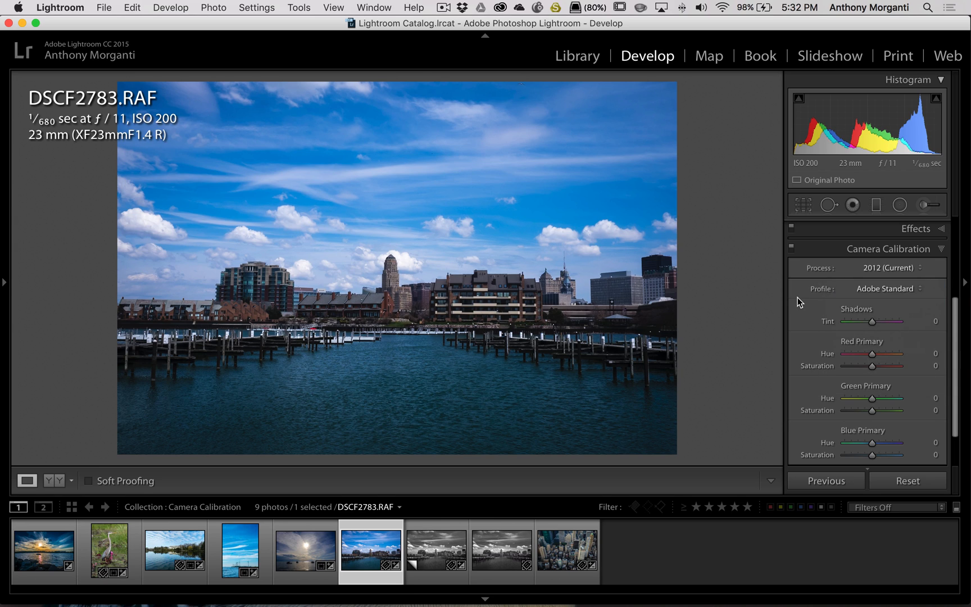